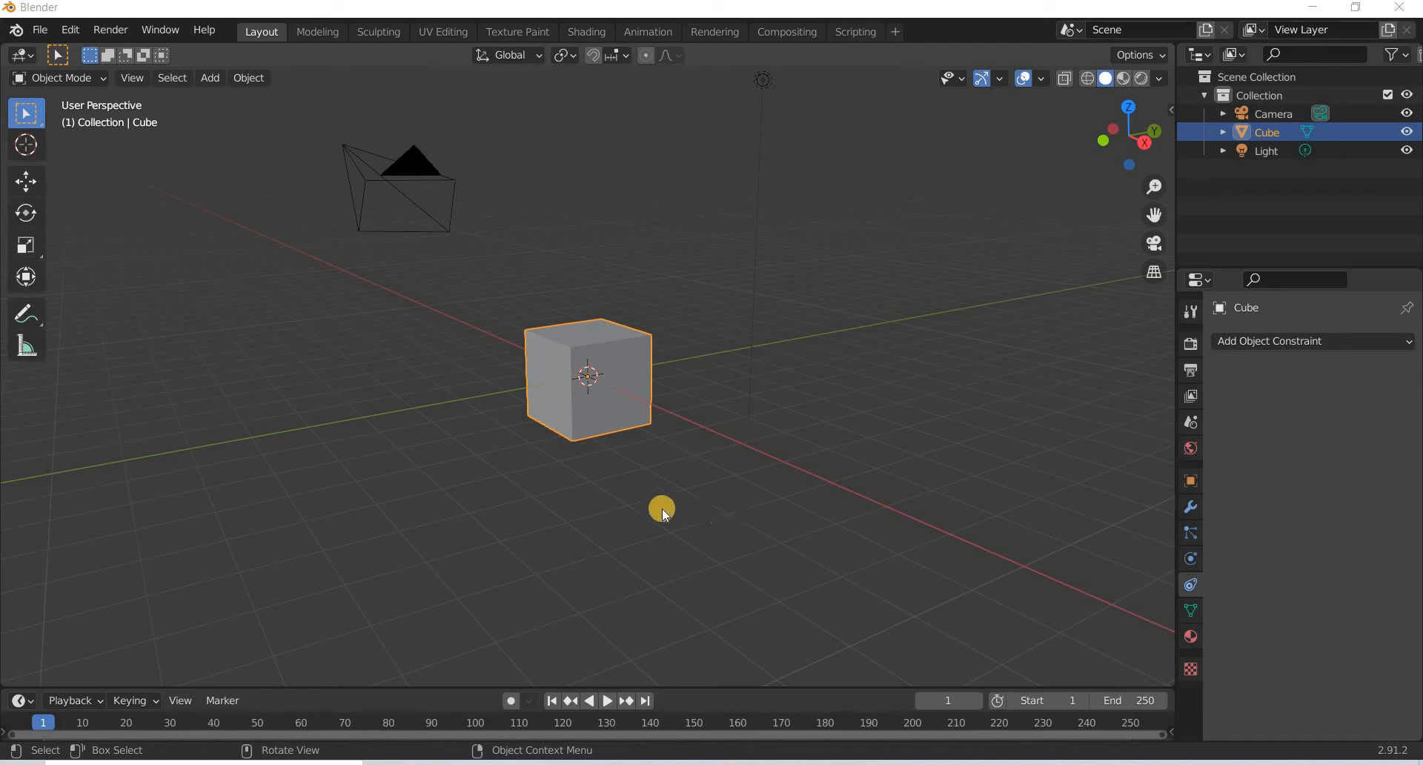
mouse_move(606, 496)
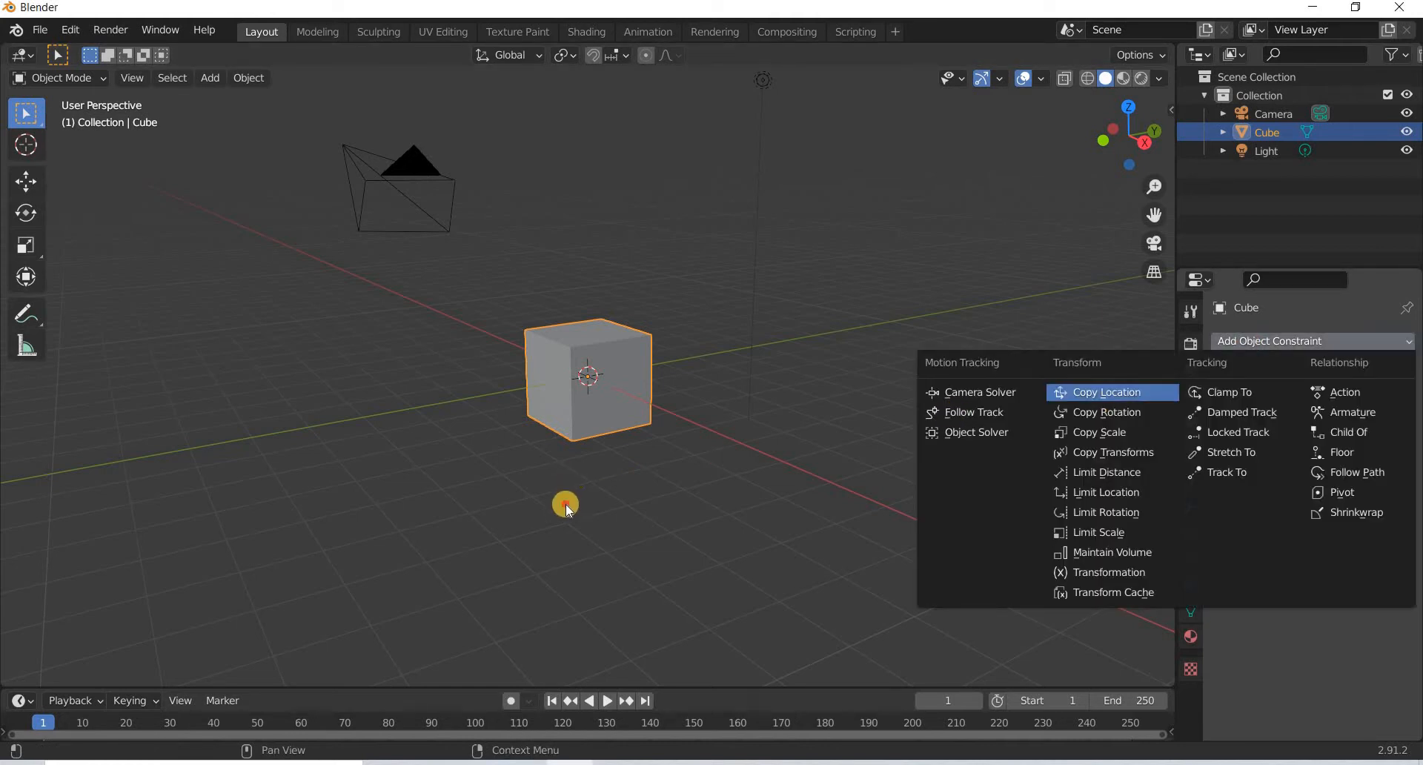
Raise the cube above the grid floor along Z.
click(564, 503)
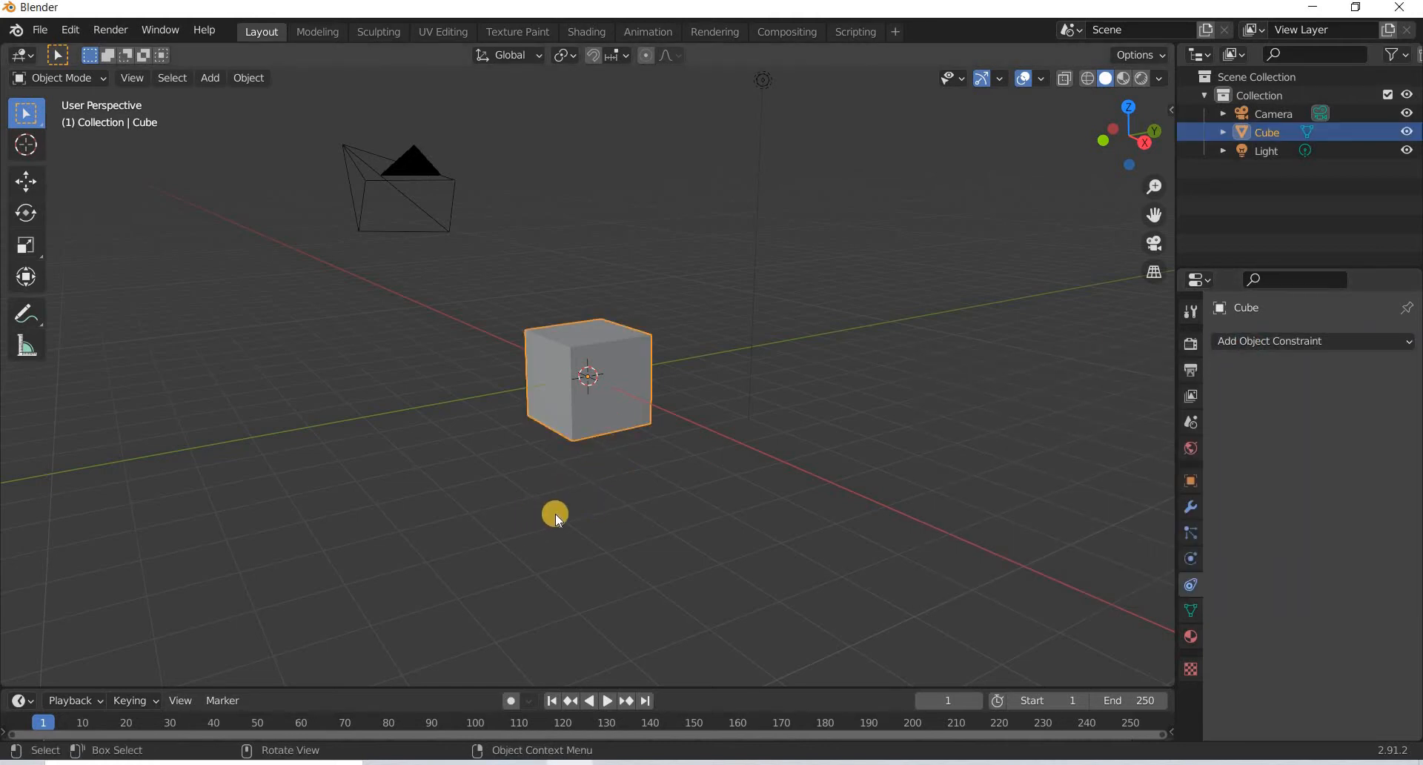
click(26, 180)
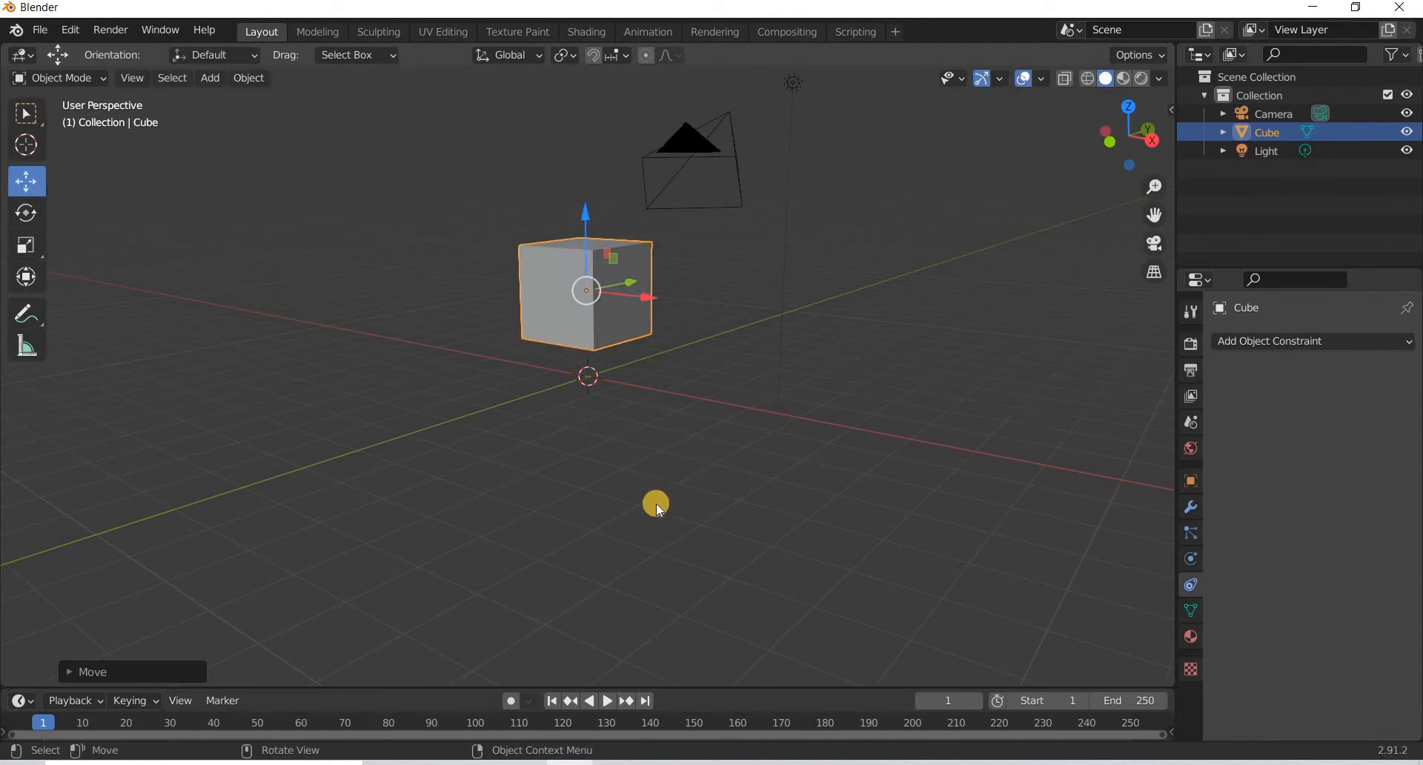
drag(655, 504, 616, 436)
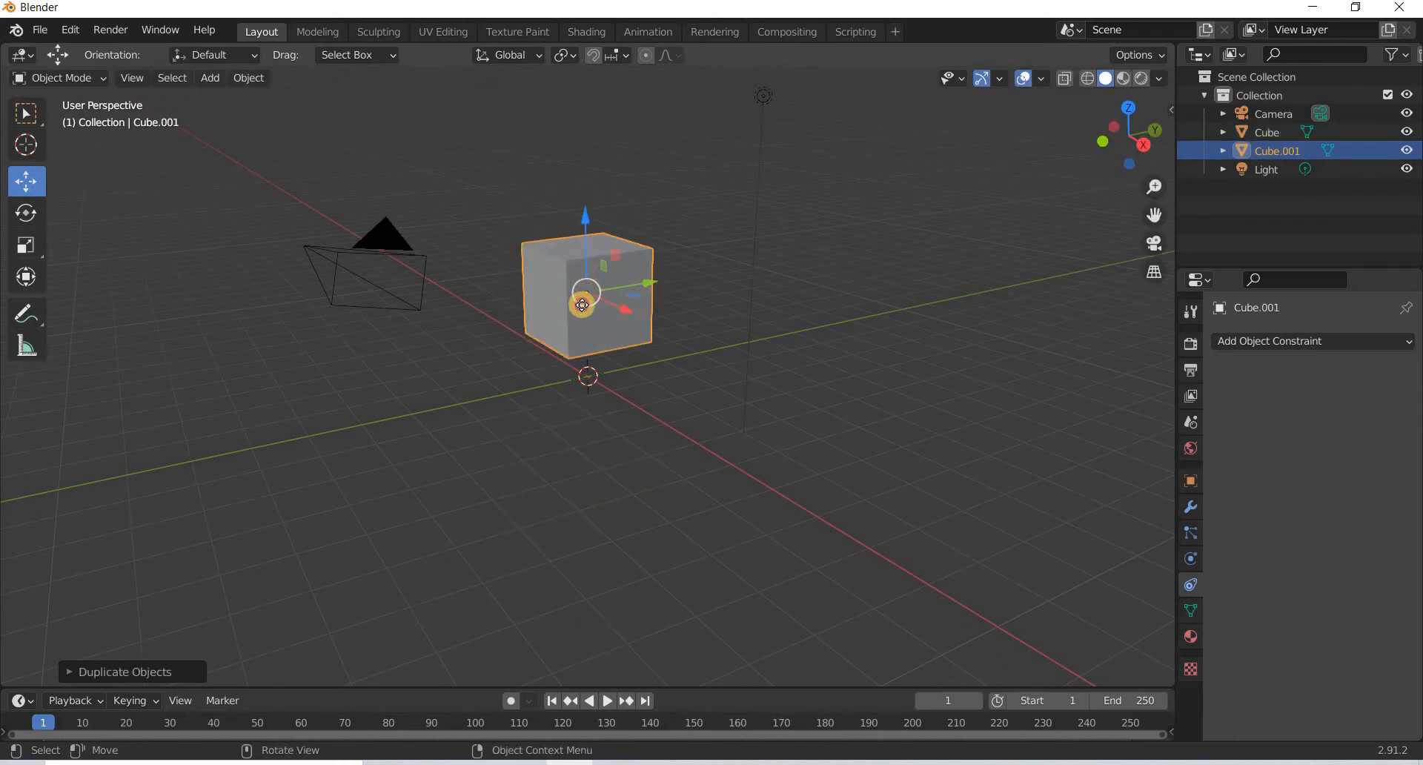
Shrink the duplicated cube into a thin 0.25 × 1 × 0.25 foot bar.
click(25, 245)
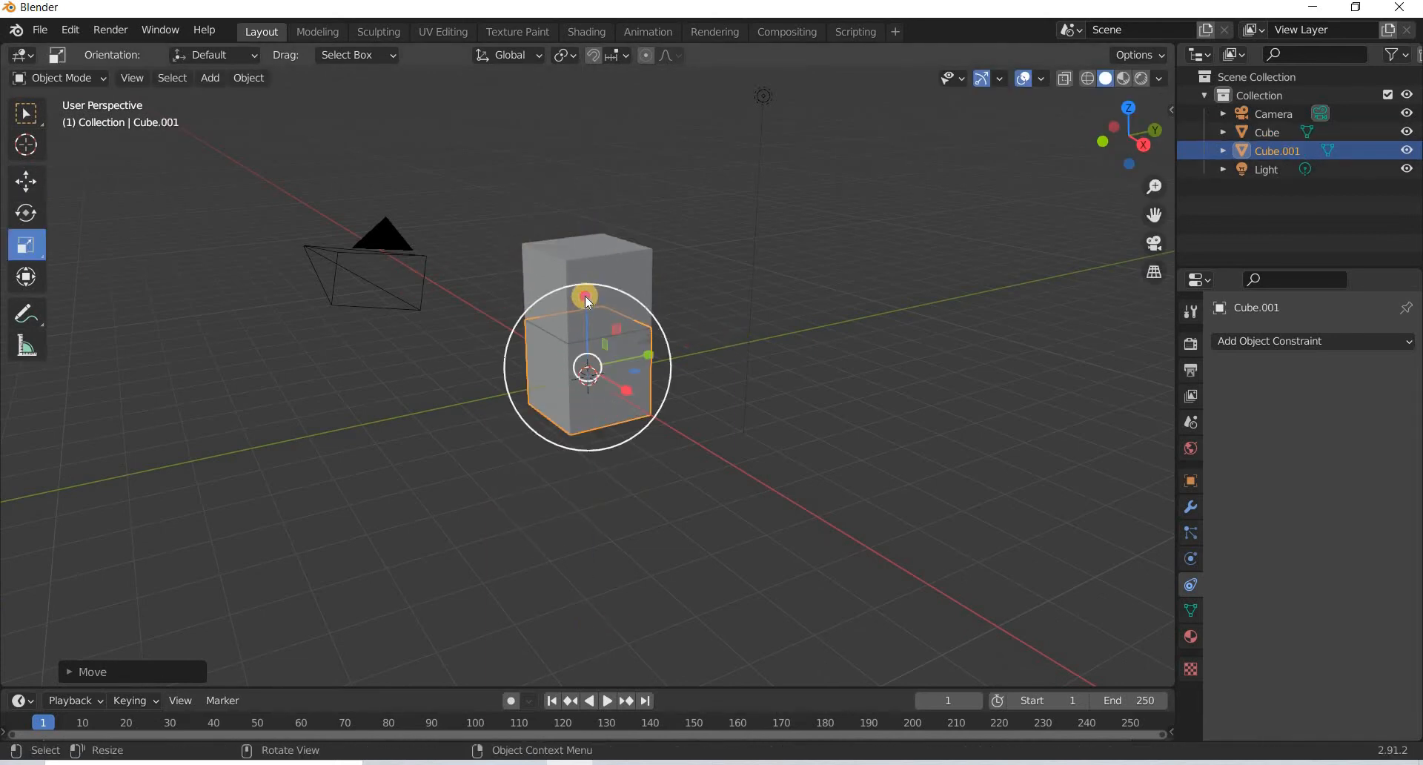
key(s)
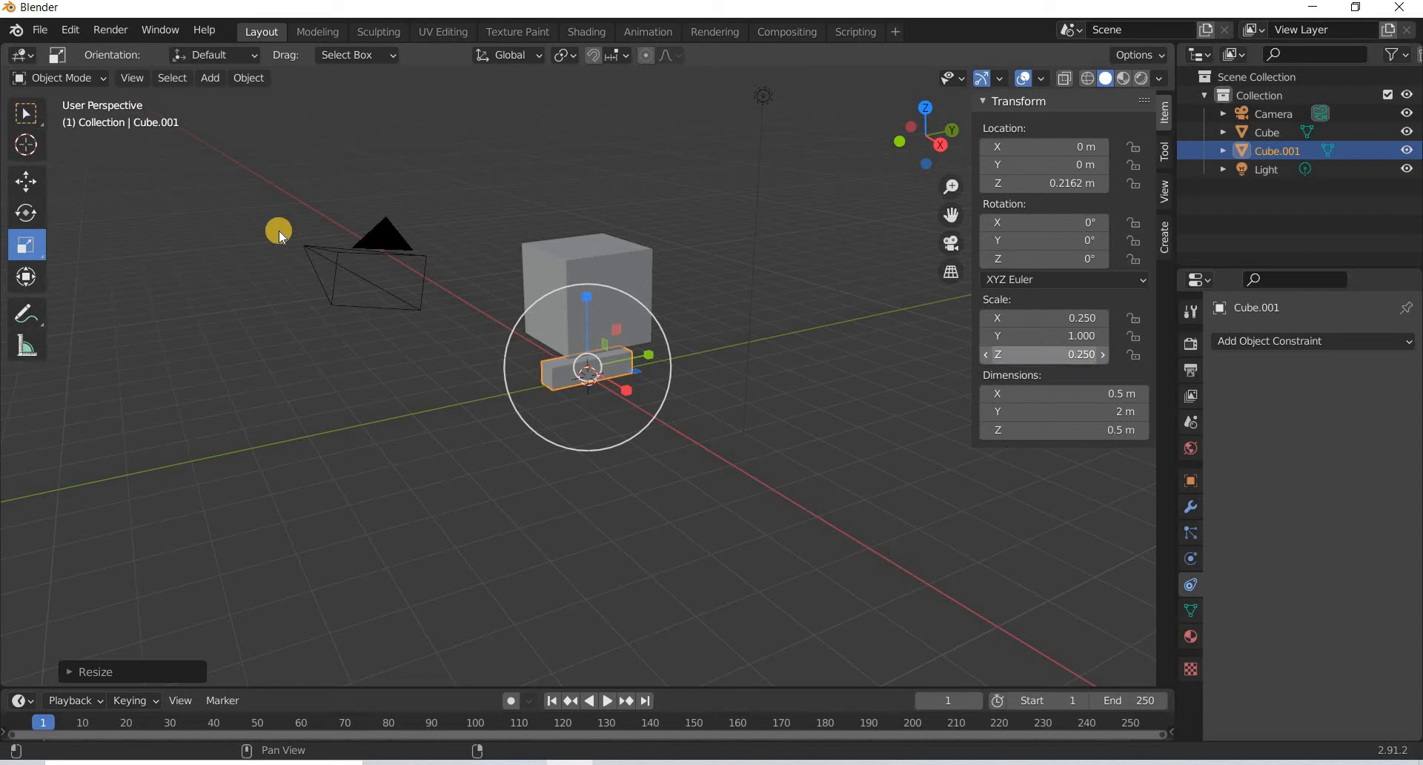
click(25, 181)
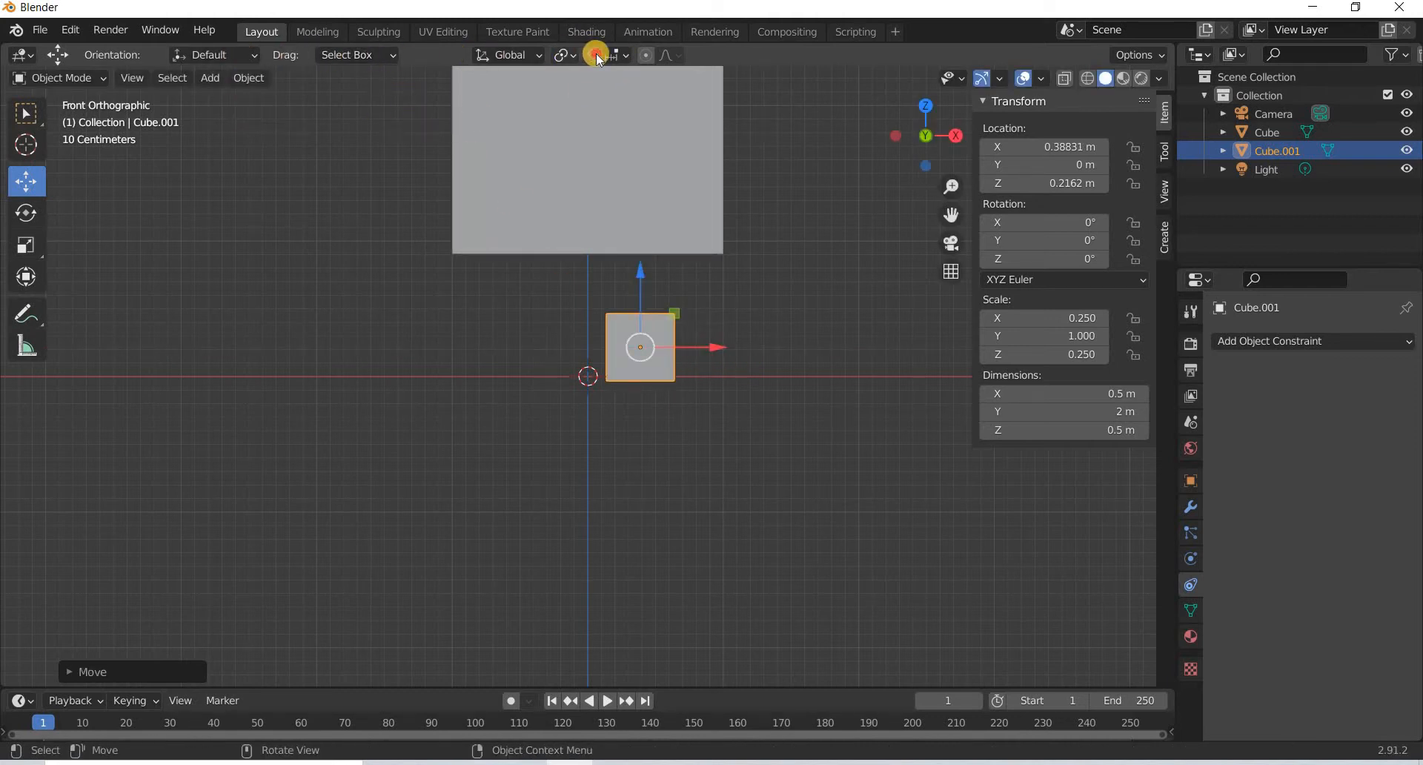
With snapping on, slide the foot bar along X to 0.8 m.
click(624, 55)
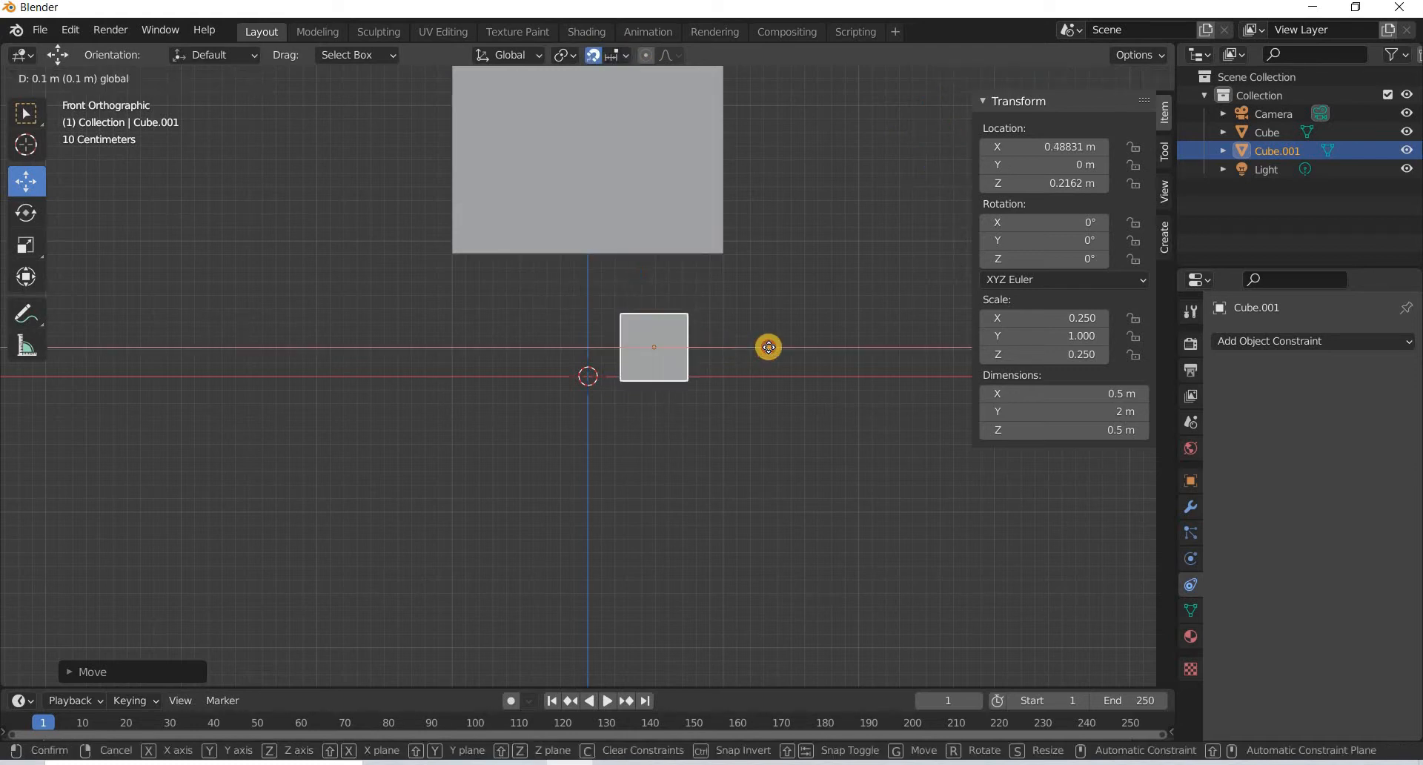
mouse_move(665, 342)
text(0)
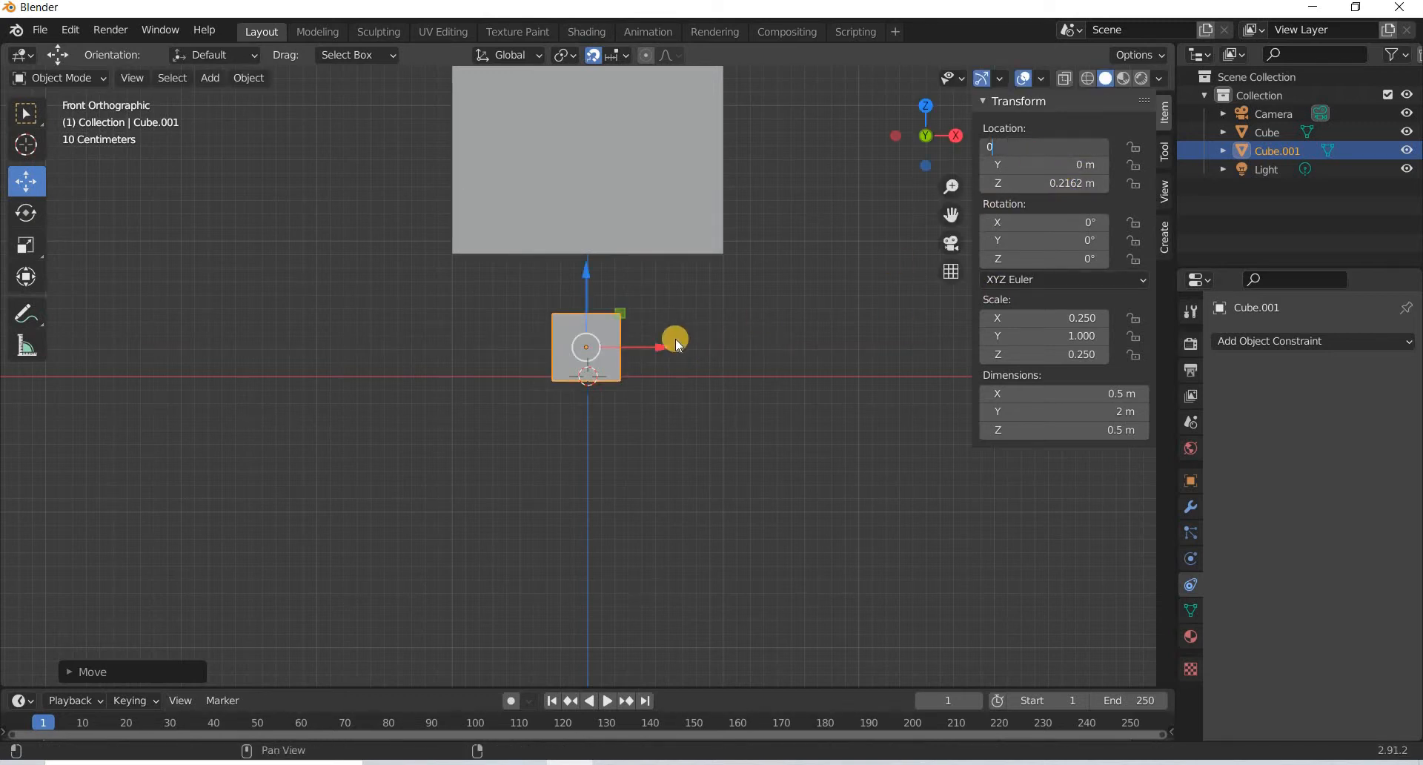
drag(585, 347, 682, 347)
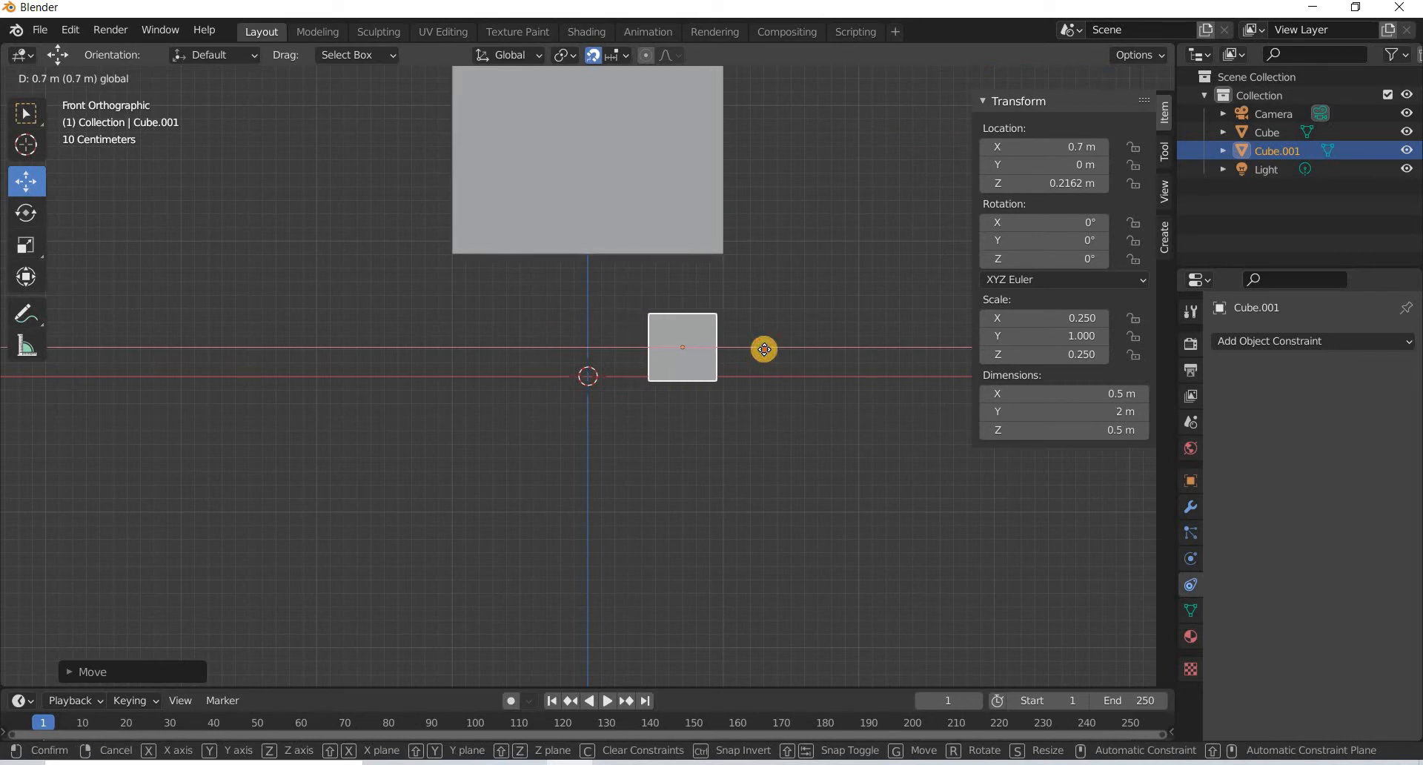
click(763, 350)
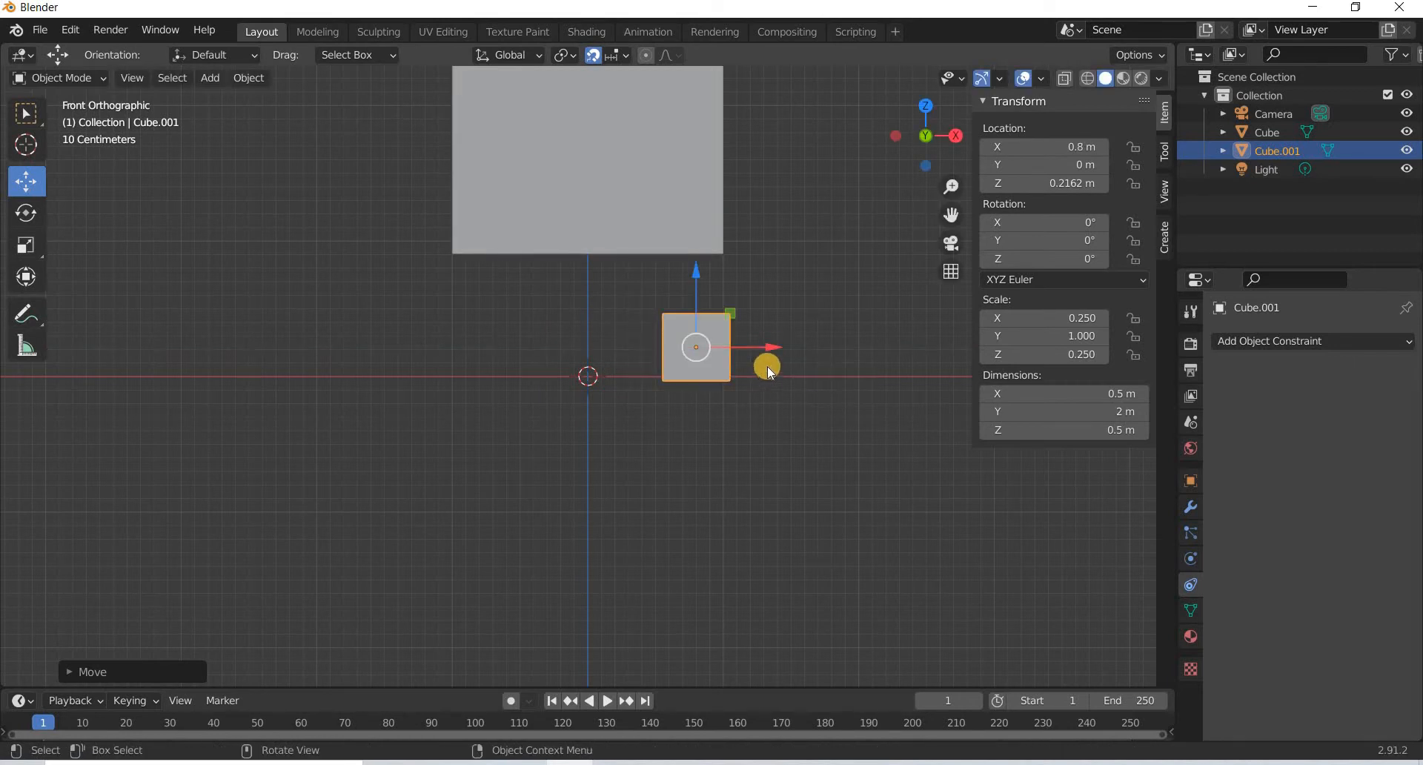
mouse_move(773, 352)
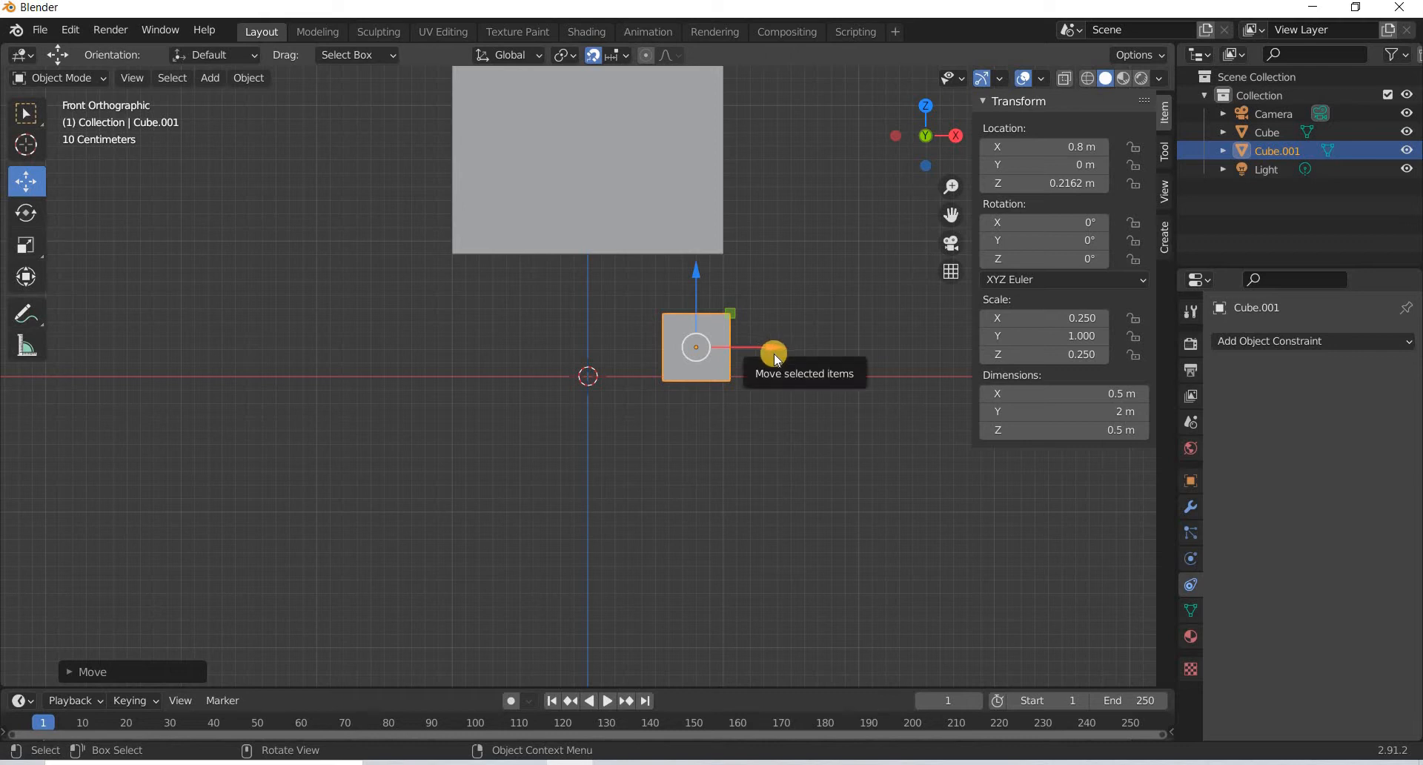
Duplicate the foot bar to X = -0.8 m and rename the objects head, left and right.
key(shift+d)
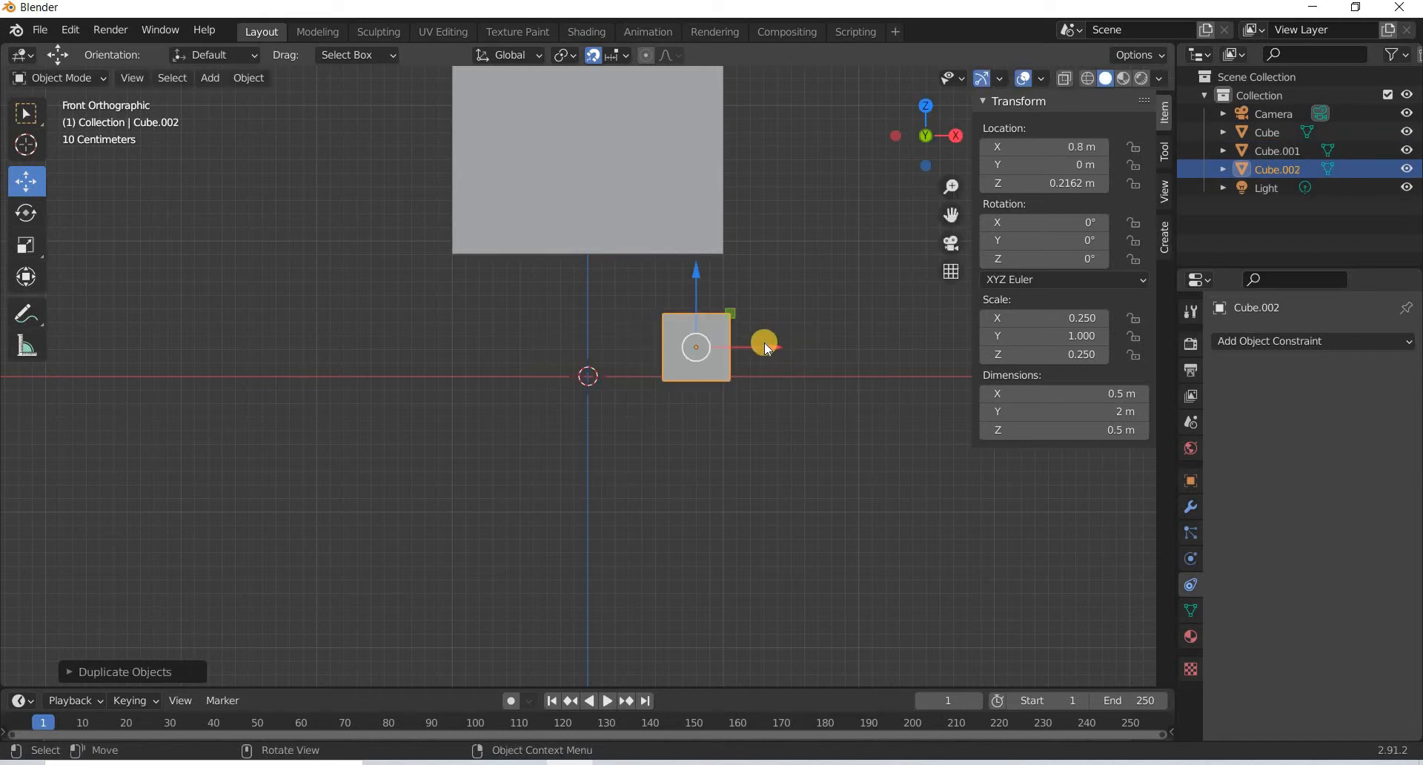
mouse_move(741, 453)
text(left)
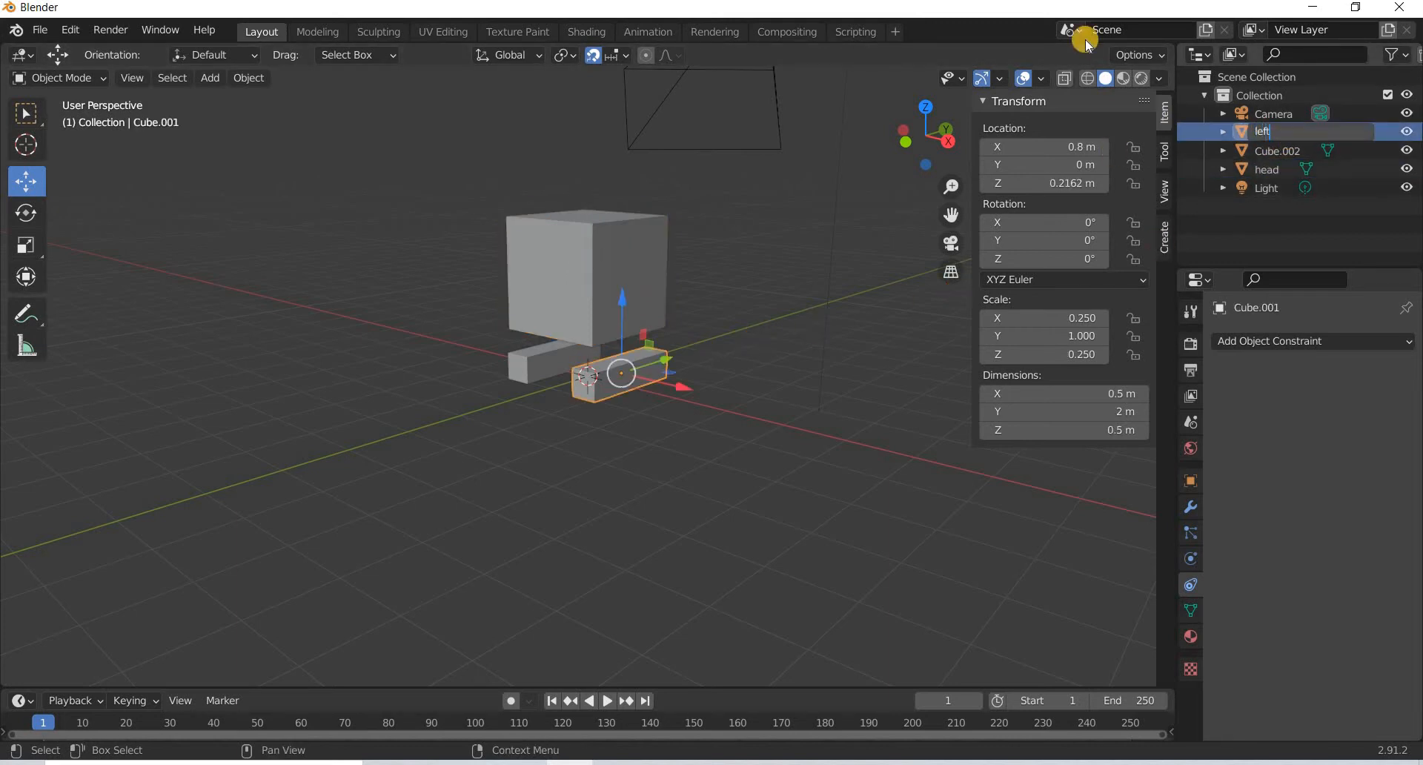
click(1274, 132)
text(right)
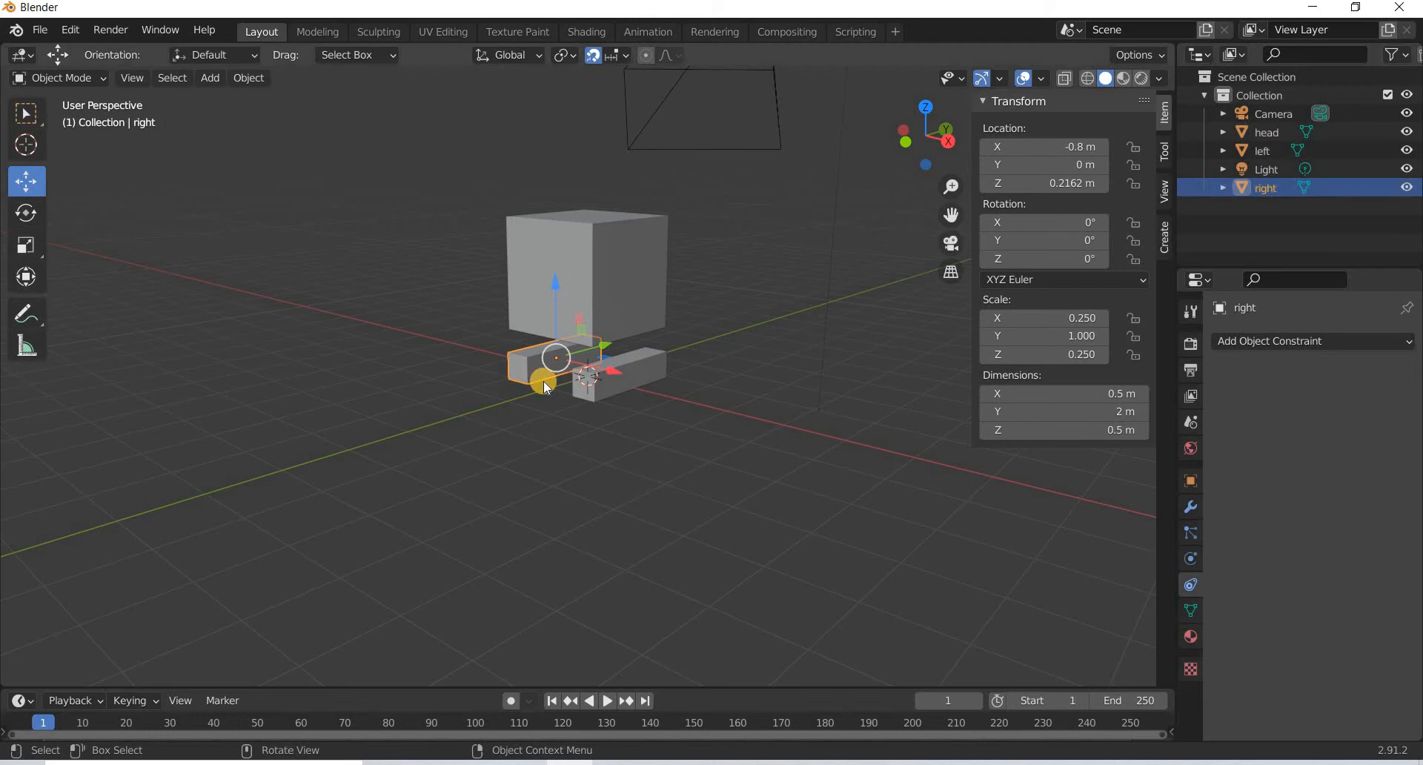
mouse_move(264, 145)
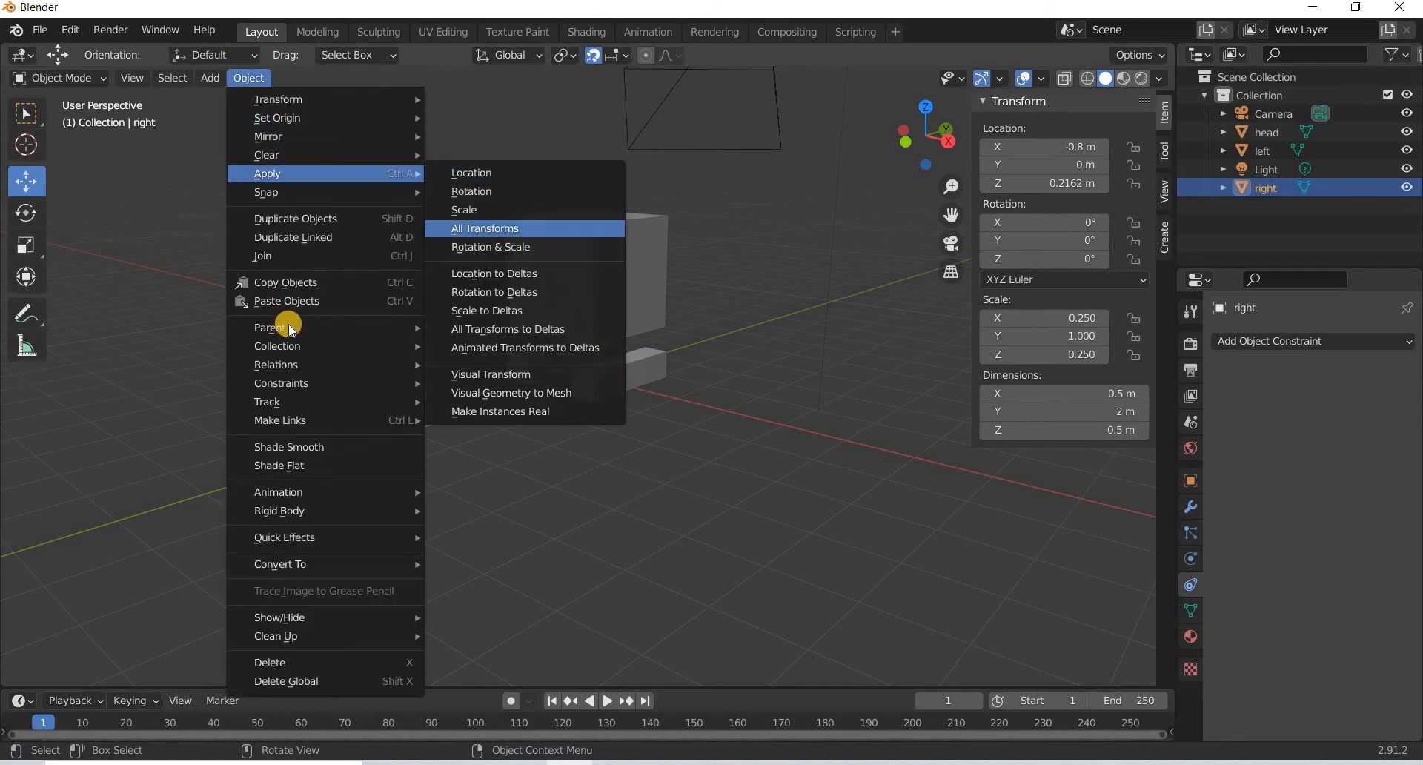
Apply all transforms to the right and left feet and the head's transforms to deltas.
click(486, 228)
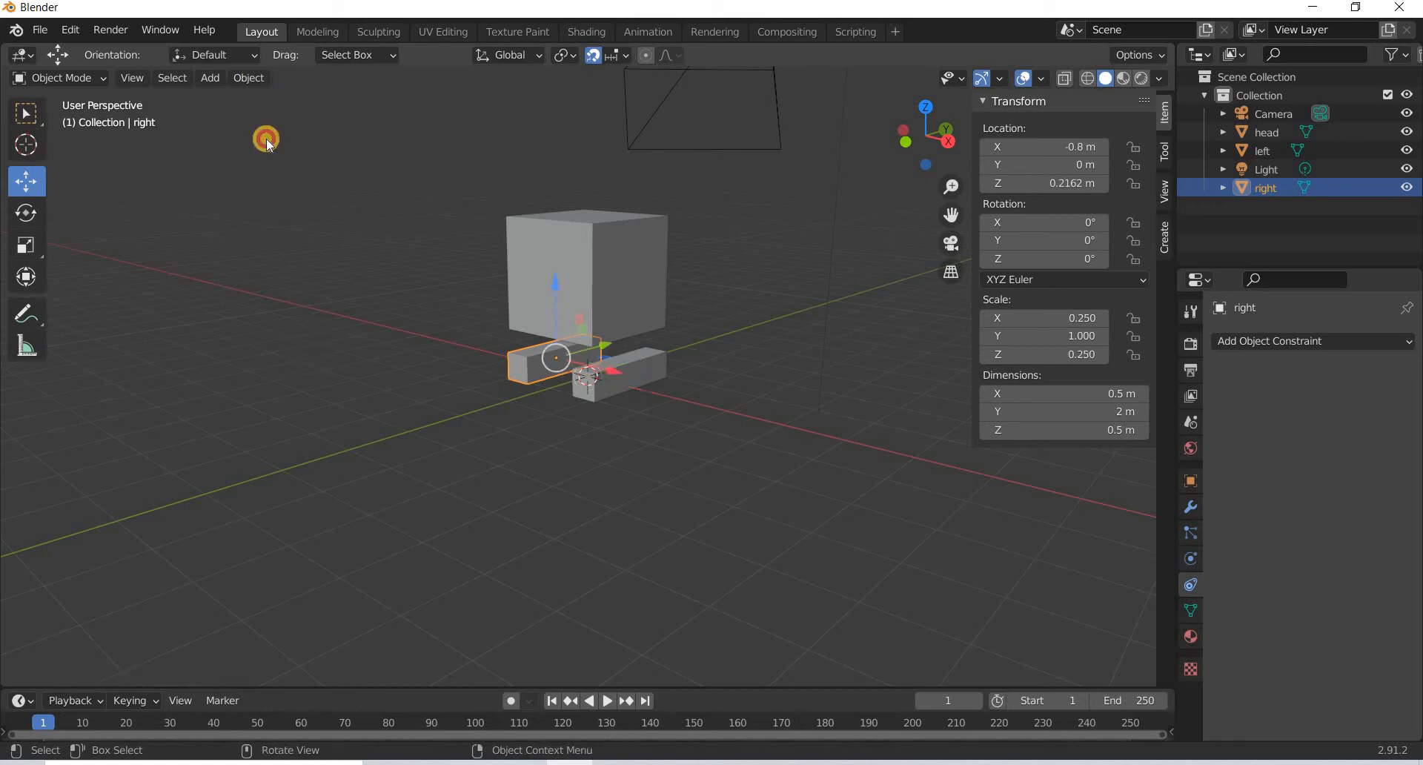
click(247, 77)
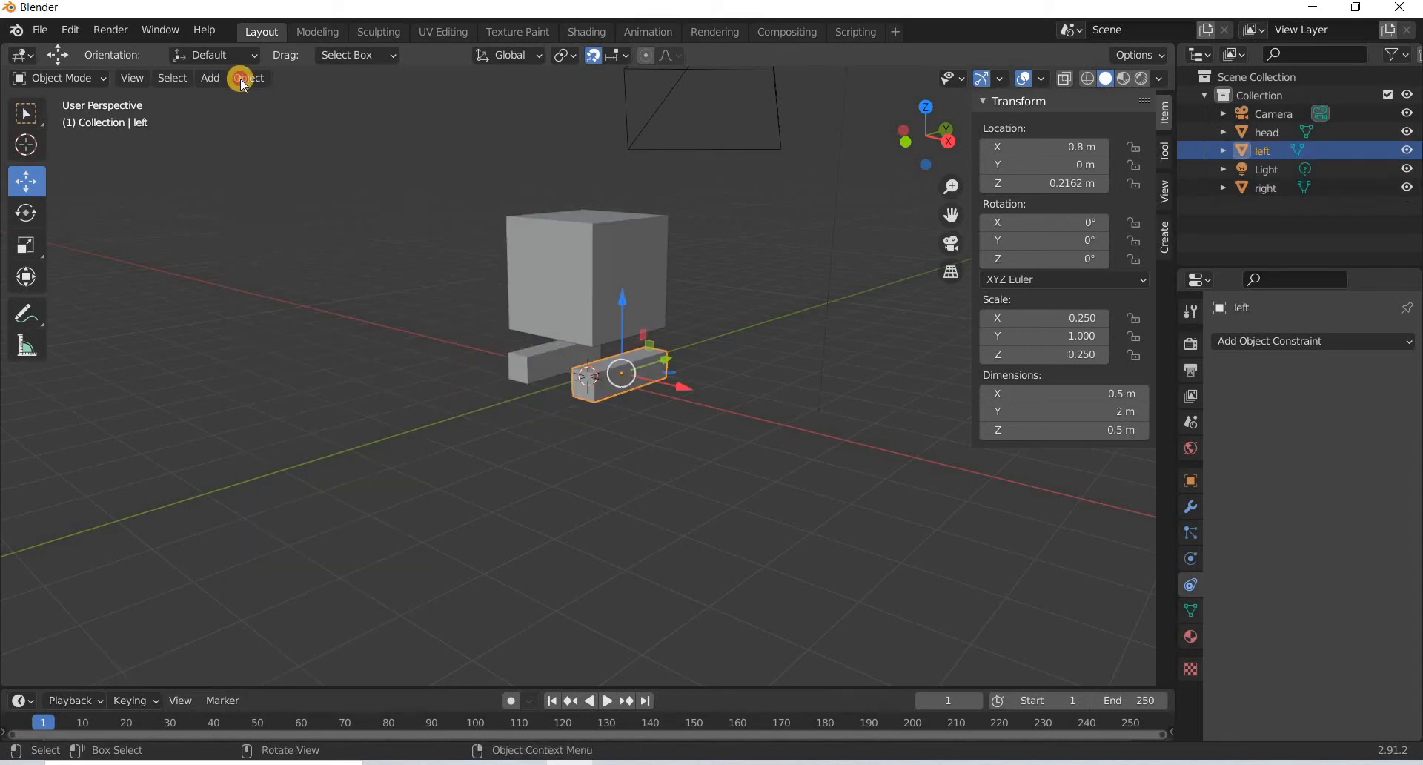
click(247, 77)
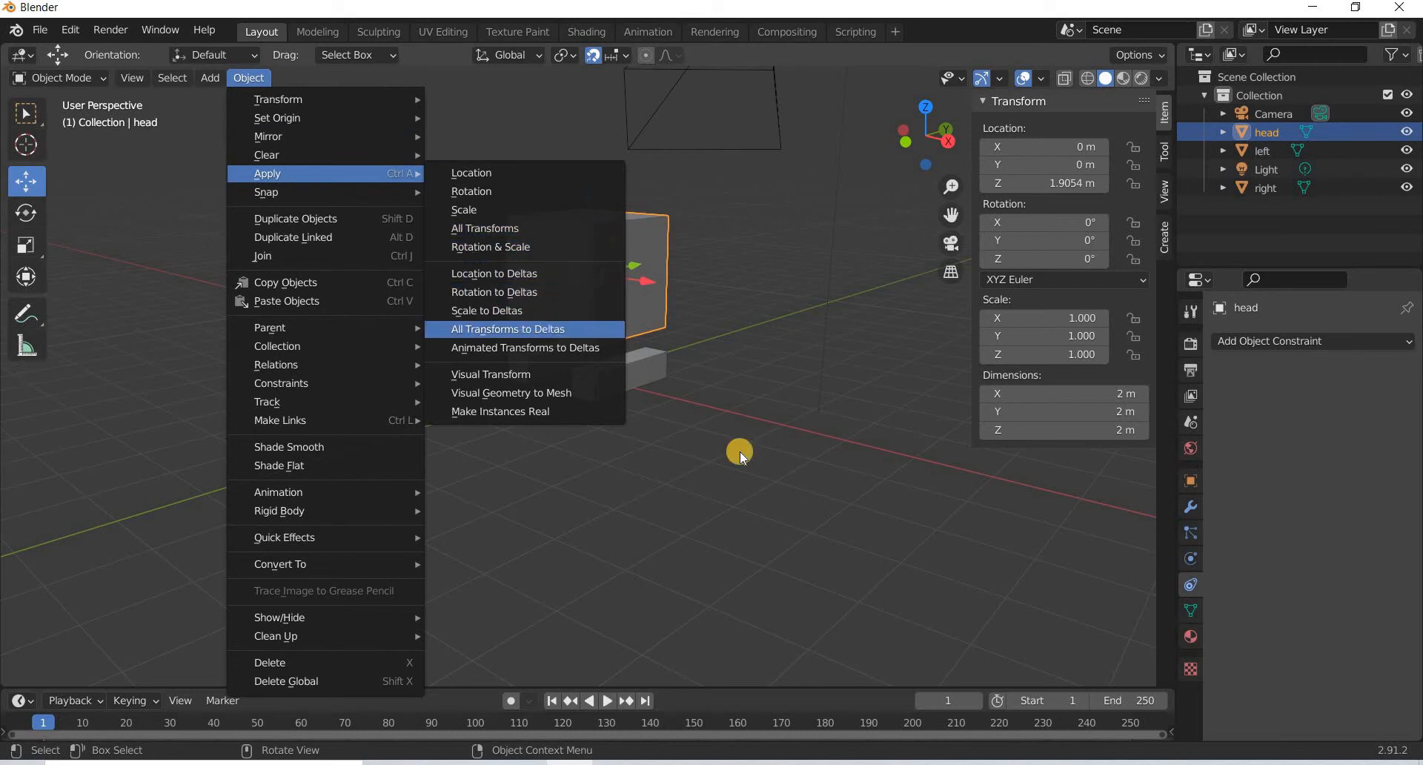
click(508, 329)
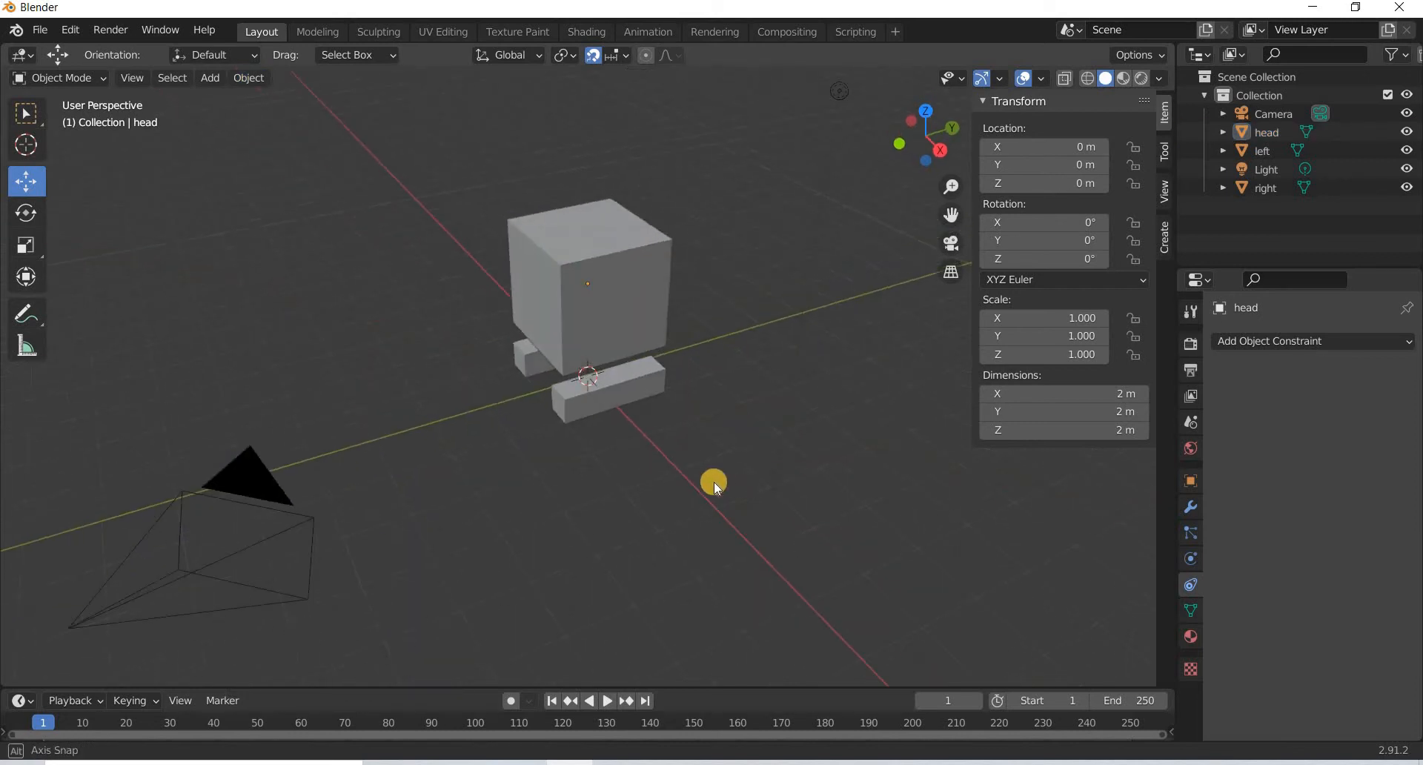
Orbit and zoom in to inspect the head and feet.
drag(714, 480, 602, 505)
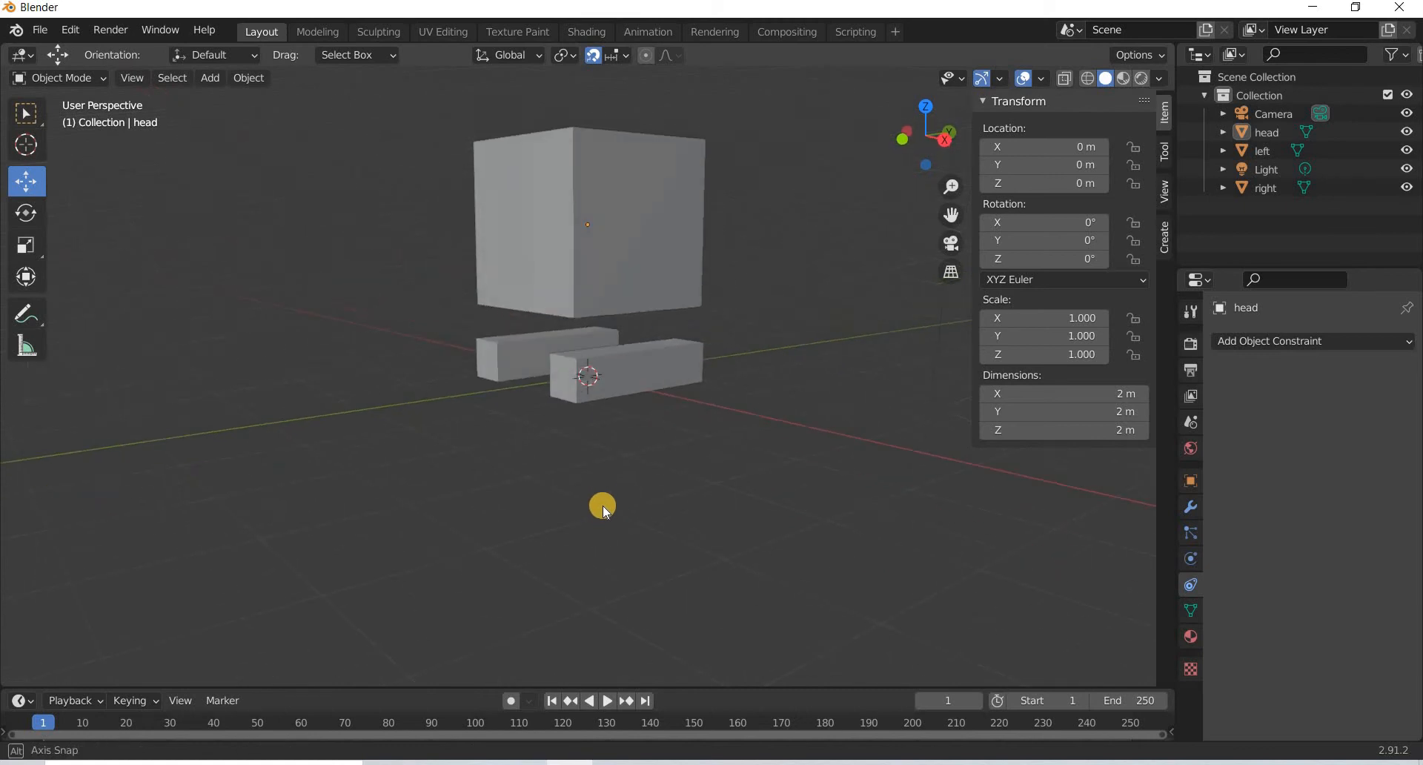
drag(601, 505, 658, 364)
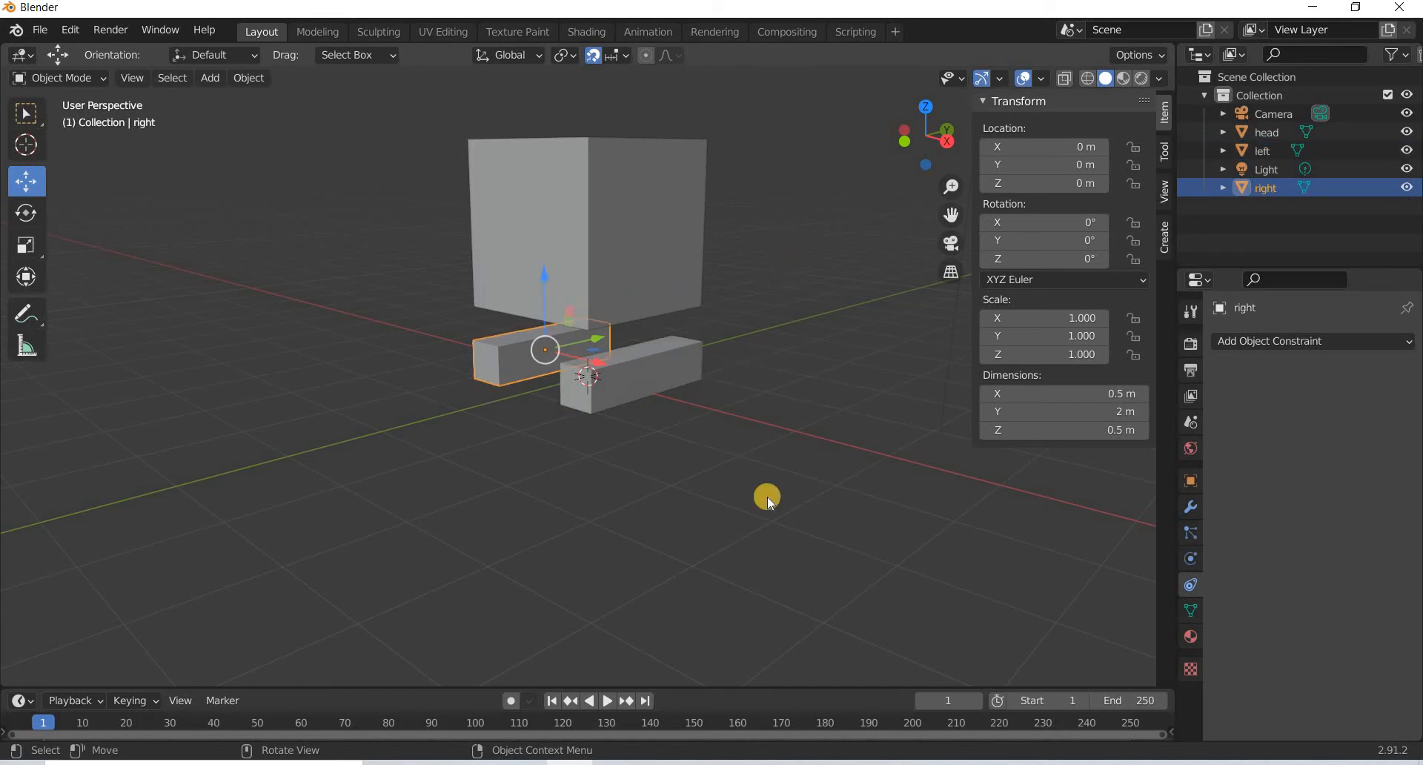
Select the head cube and bring up the Add Object Constraint list.
click(598, 253)
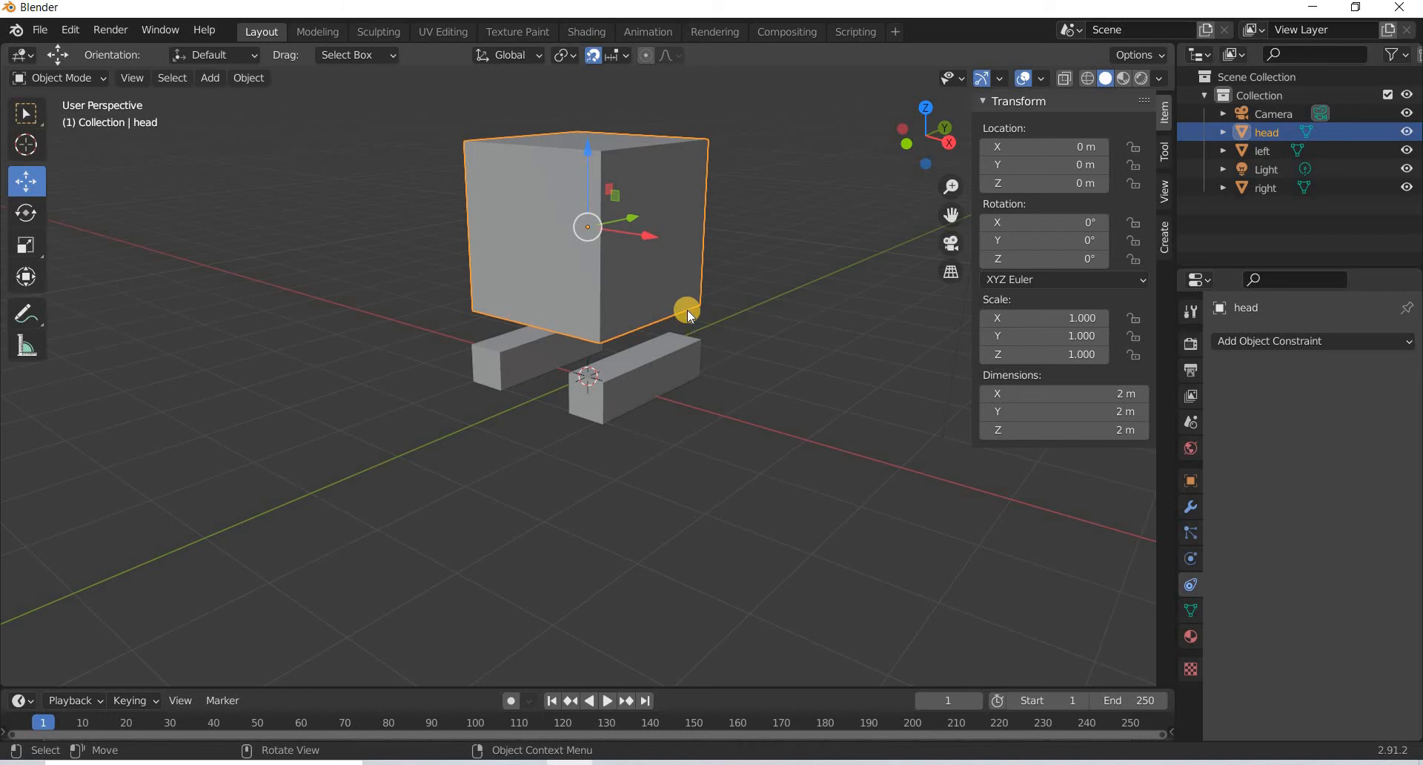
mouse_move(679, 351)
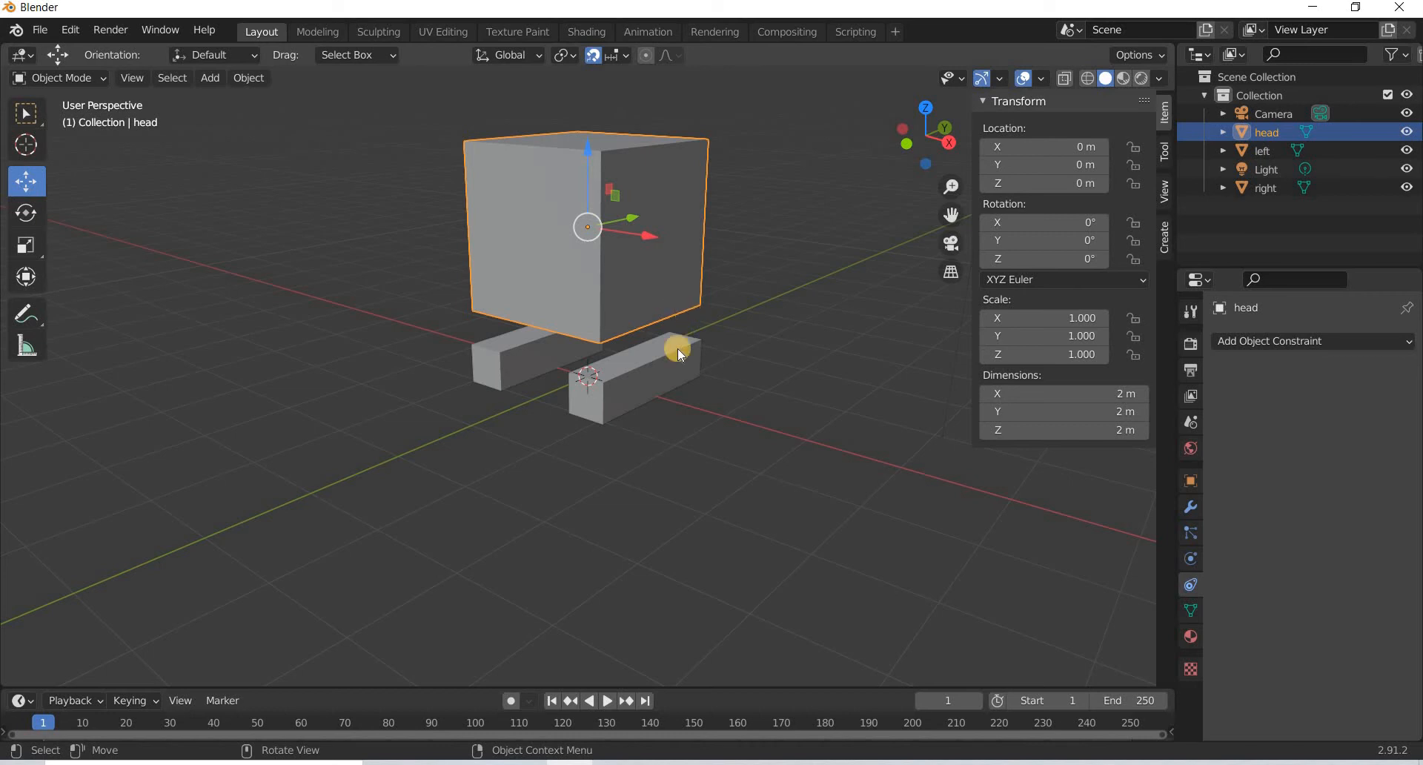
mouse_move(666, 354)
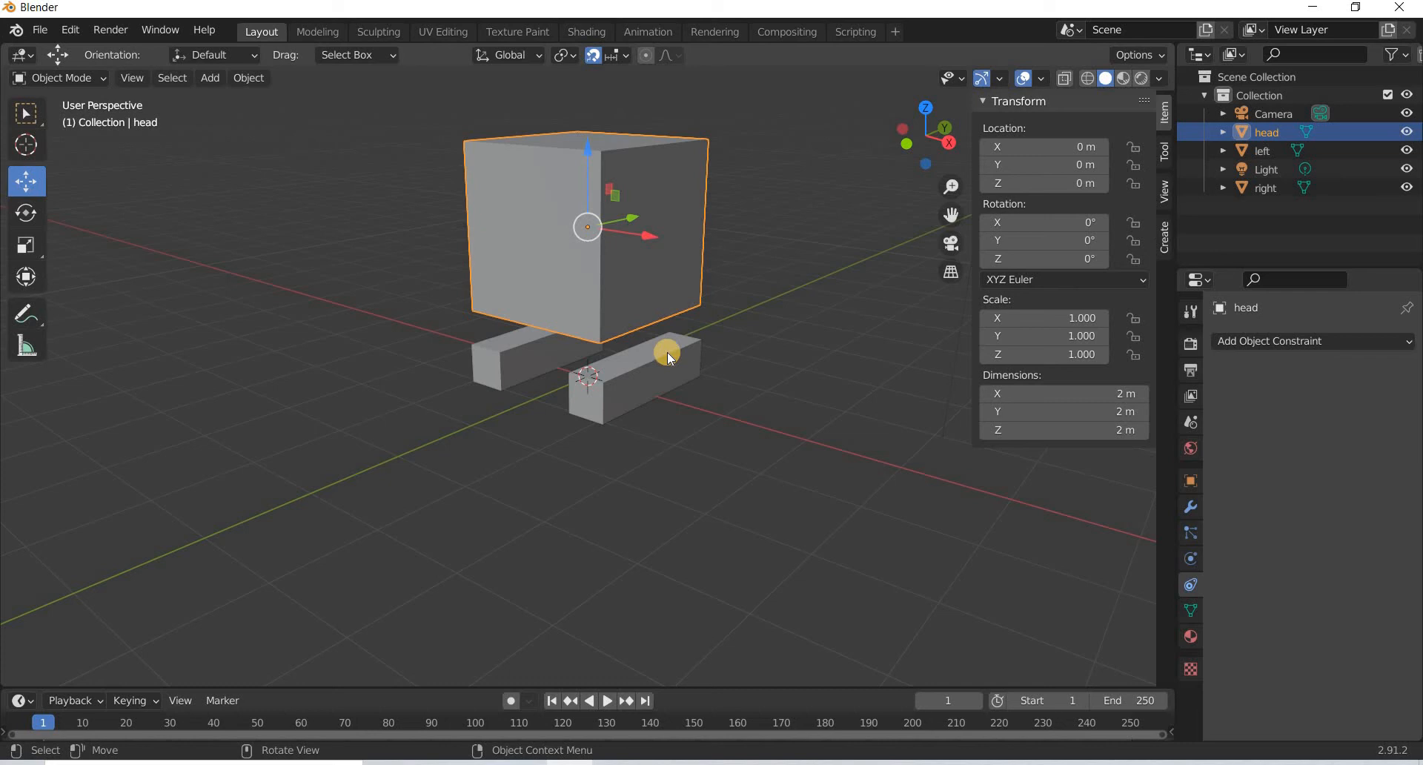
click(1309, 340)
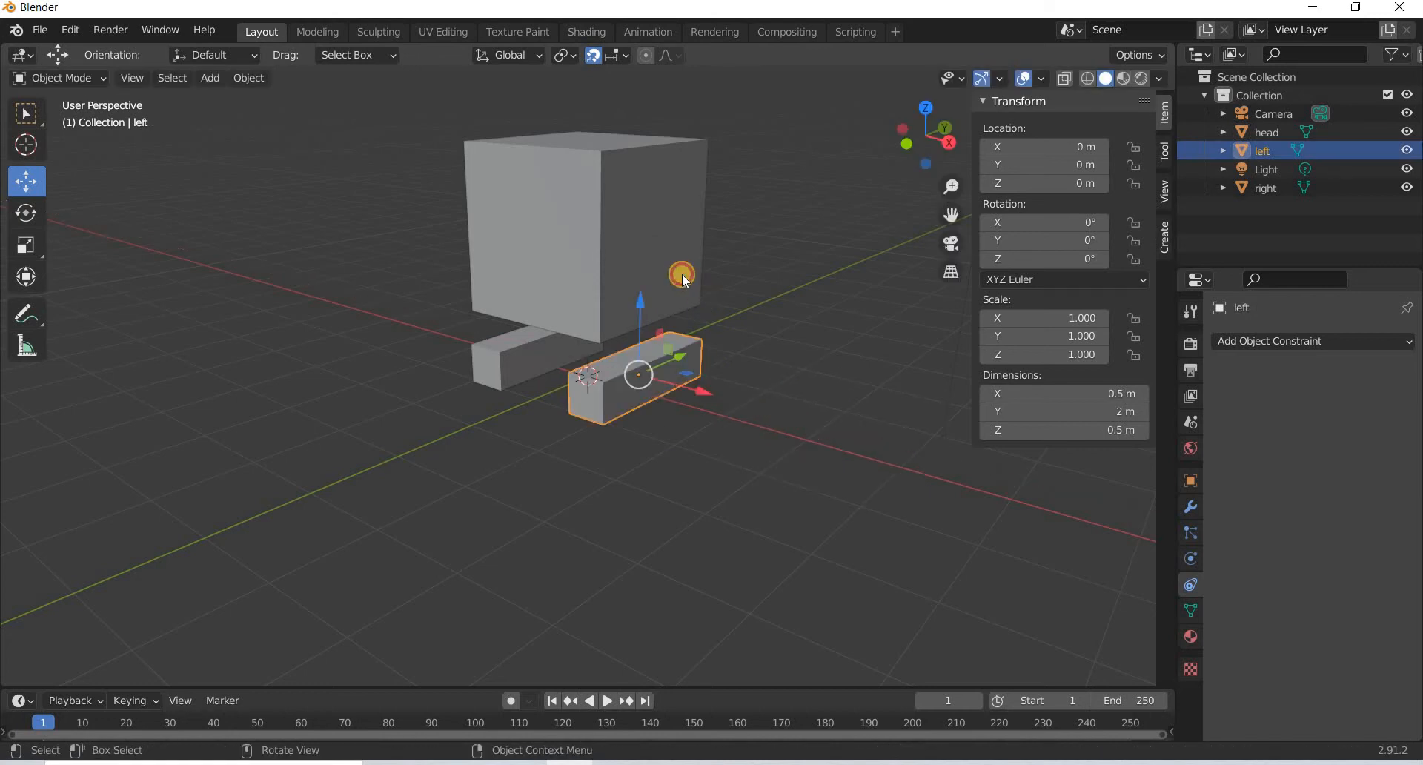
click(586, 227)
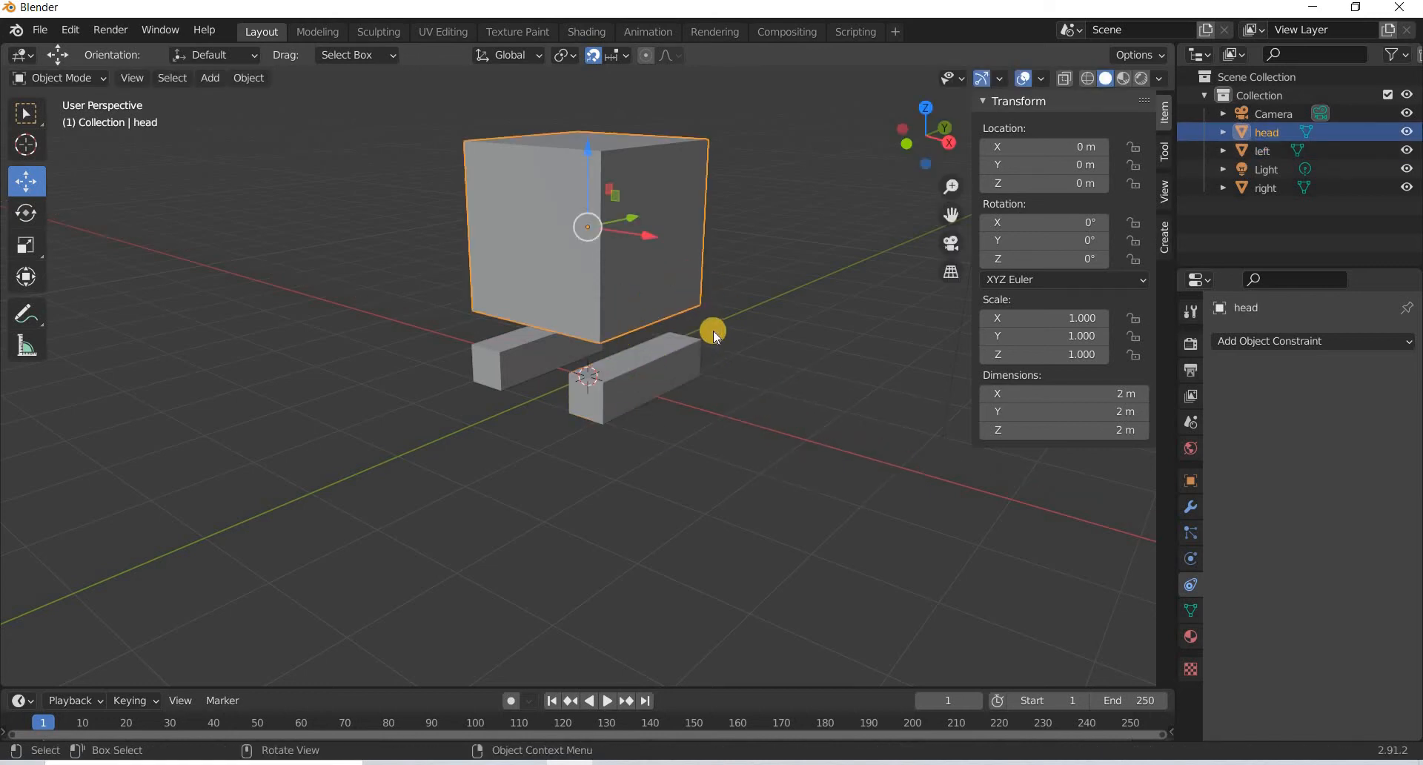
mouse_move(632, 314)
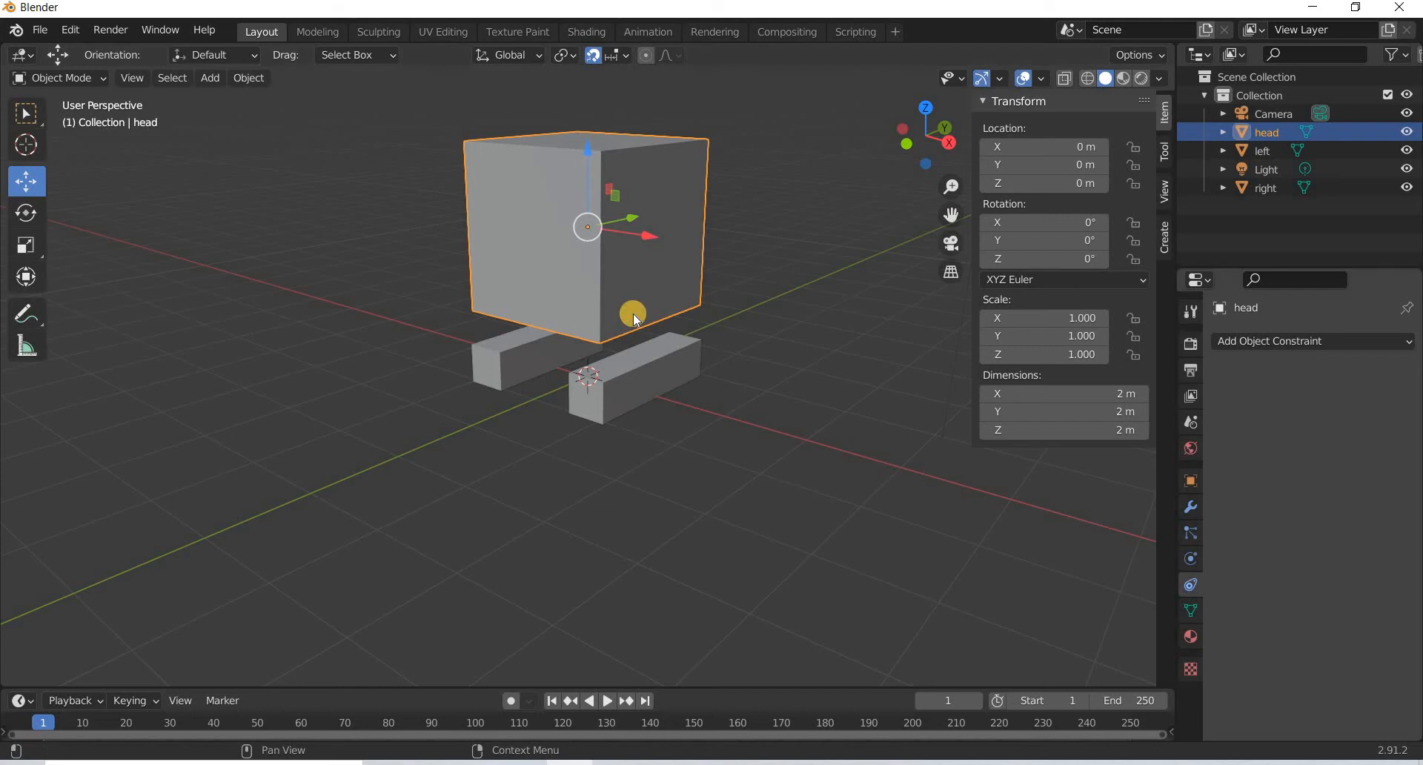
click(1310, 340)
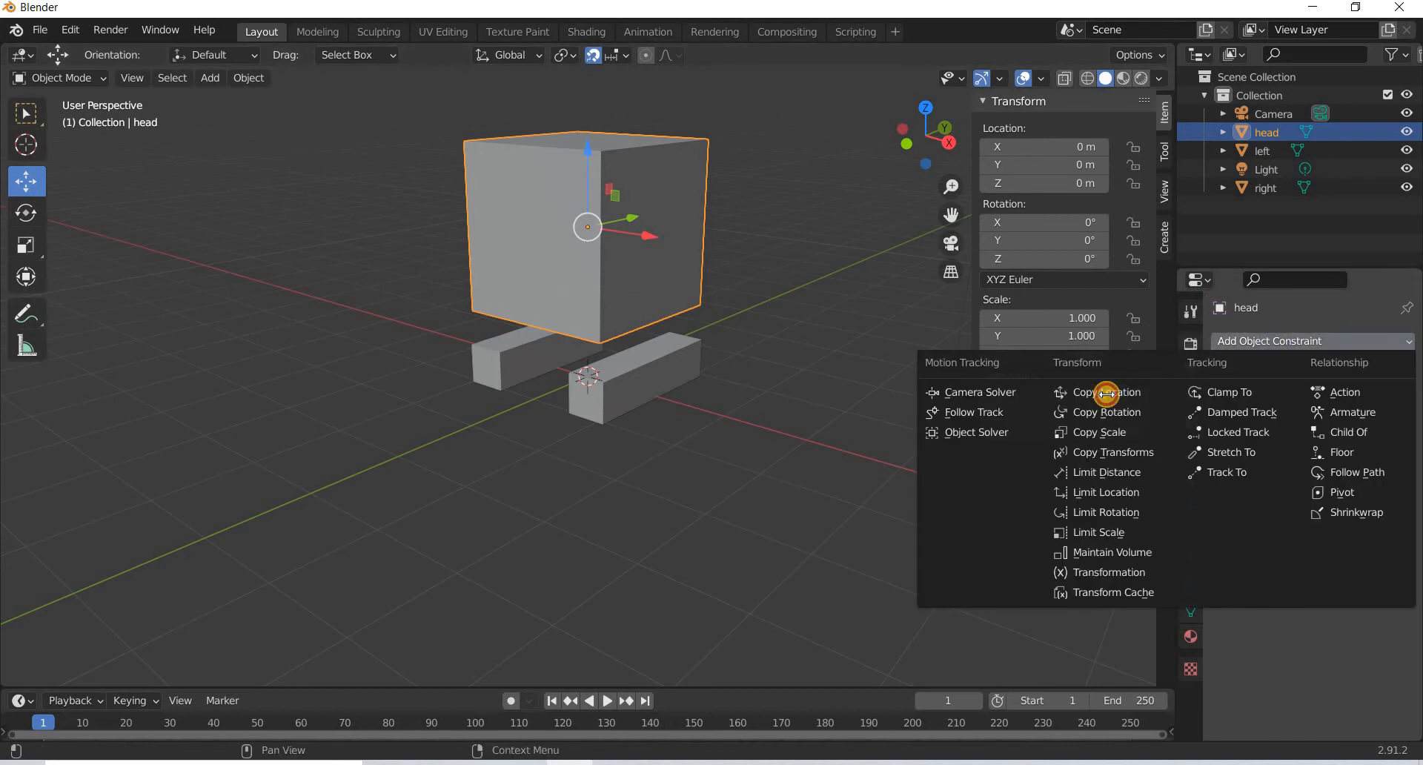
Add a Copy Location constraint on the head targeting left, with Offset enabled and influence 0.5.
click(1101, 391)
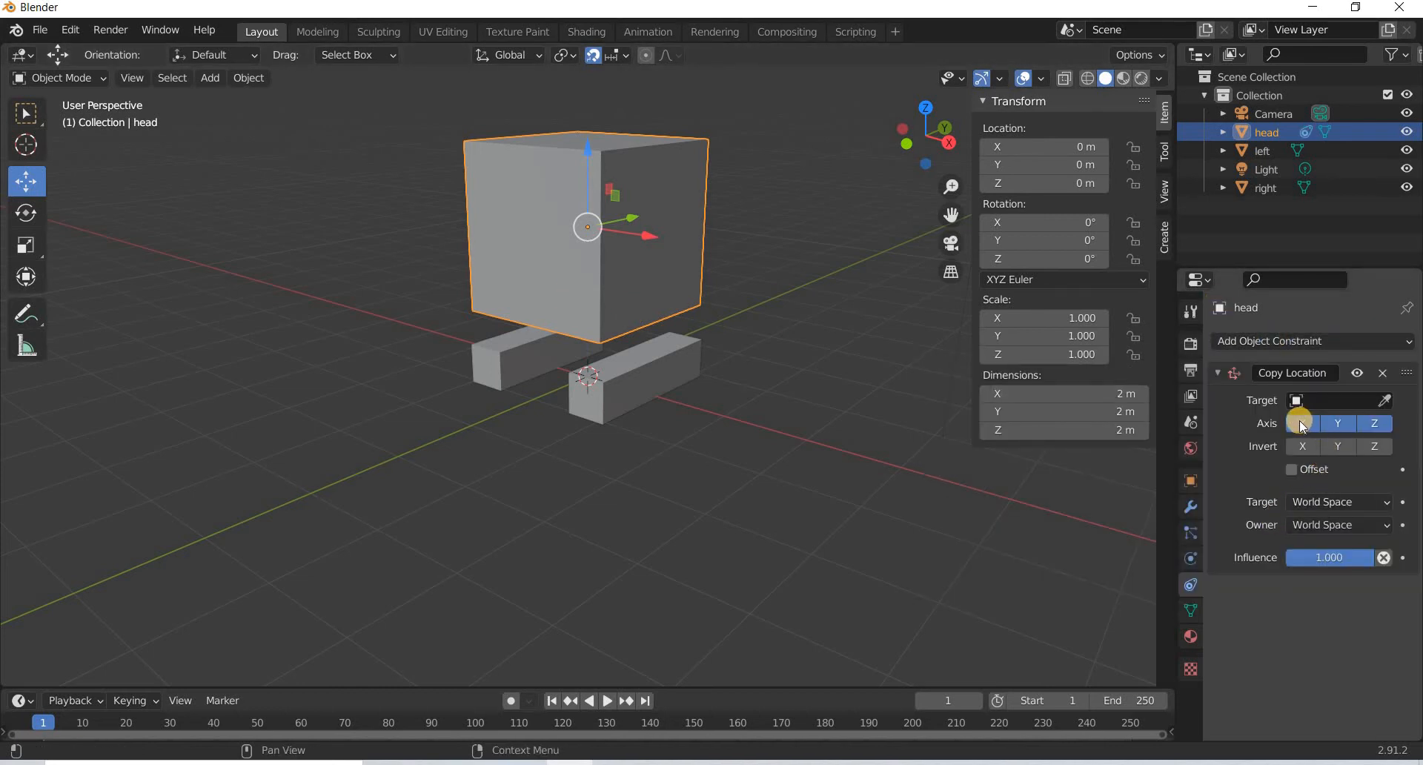
click(1301, 424)
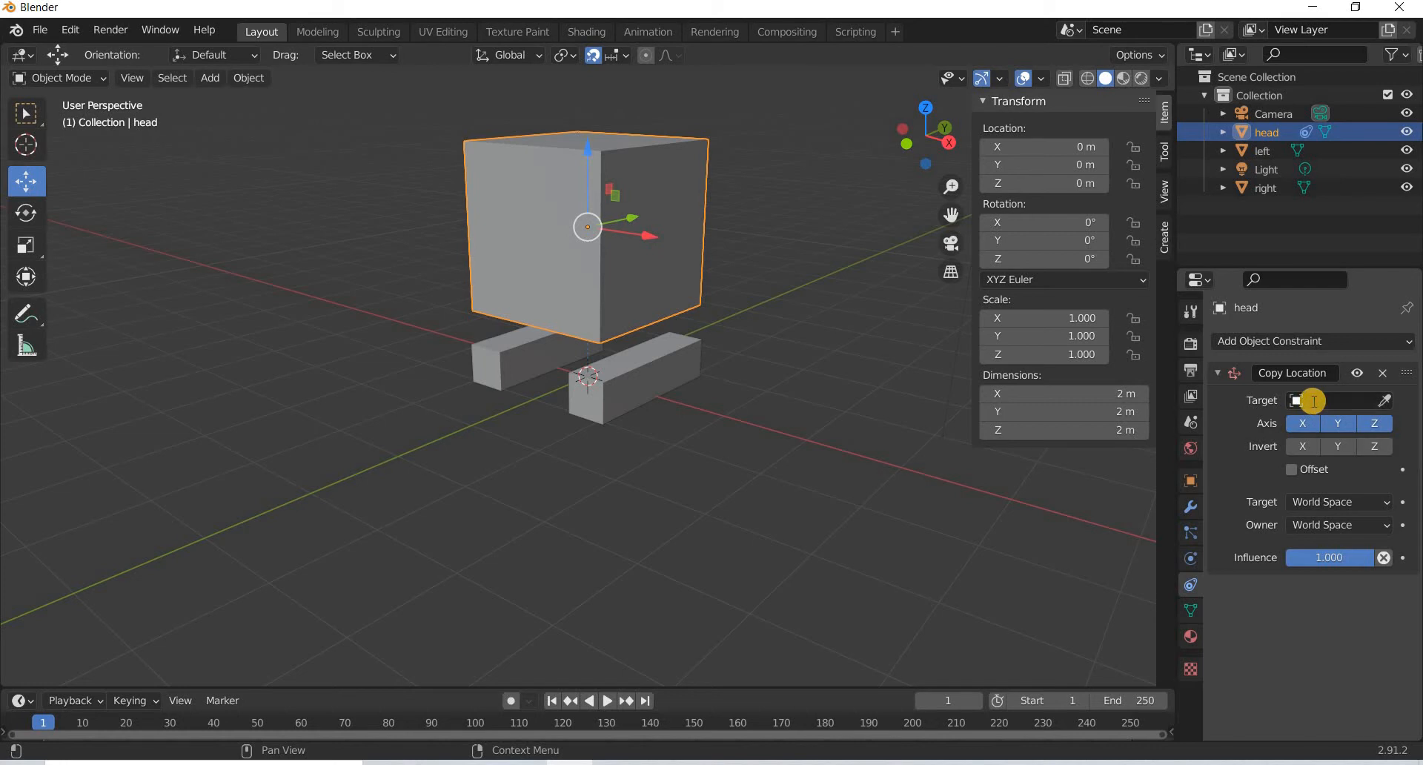
click(1313, 400)
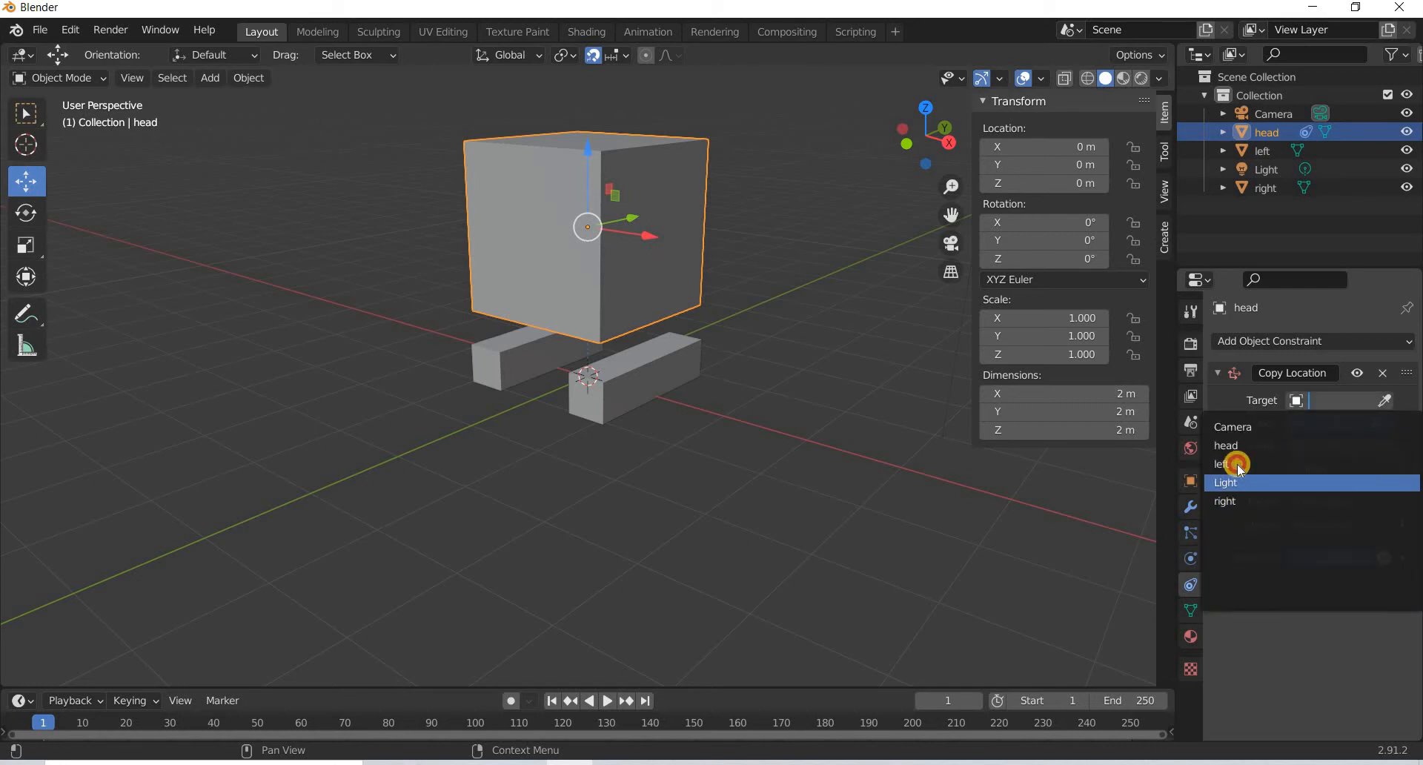
click(1226, 464)
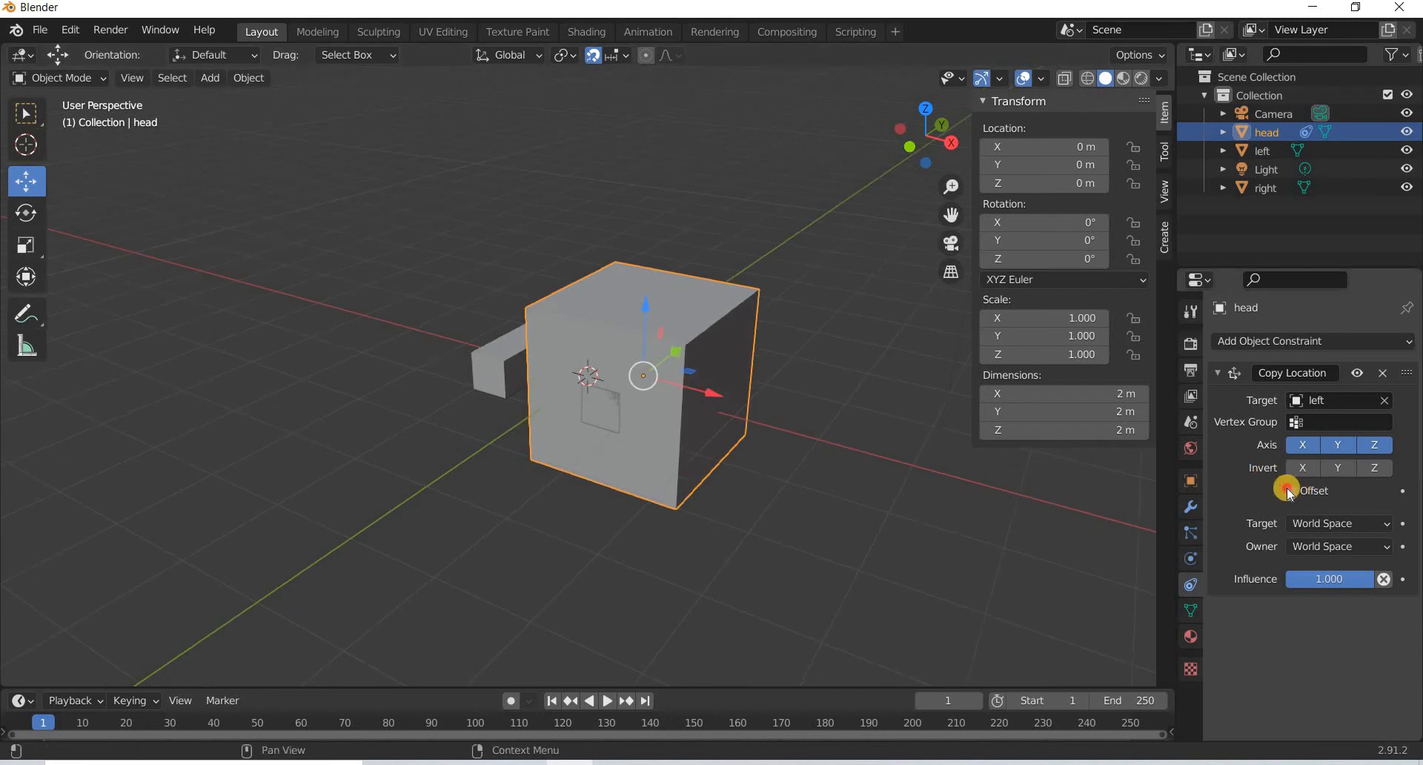
click(1291, 491)
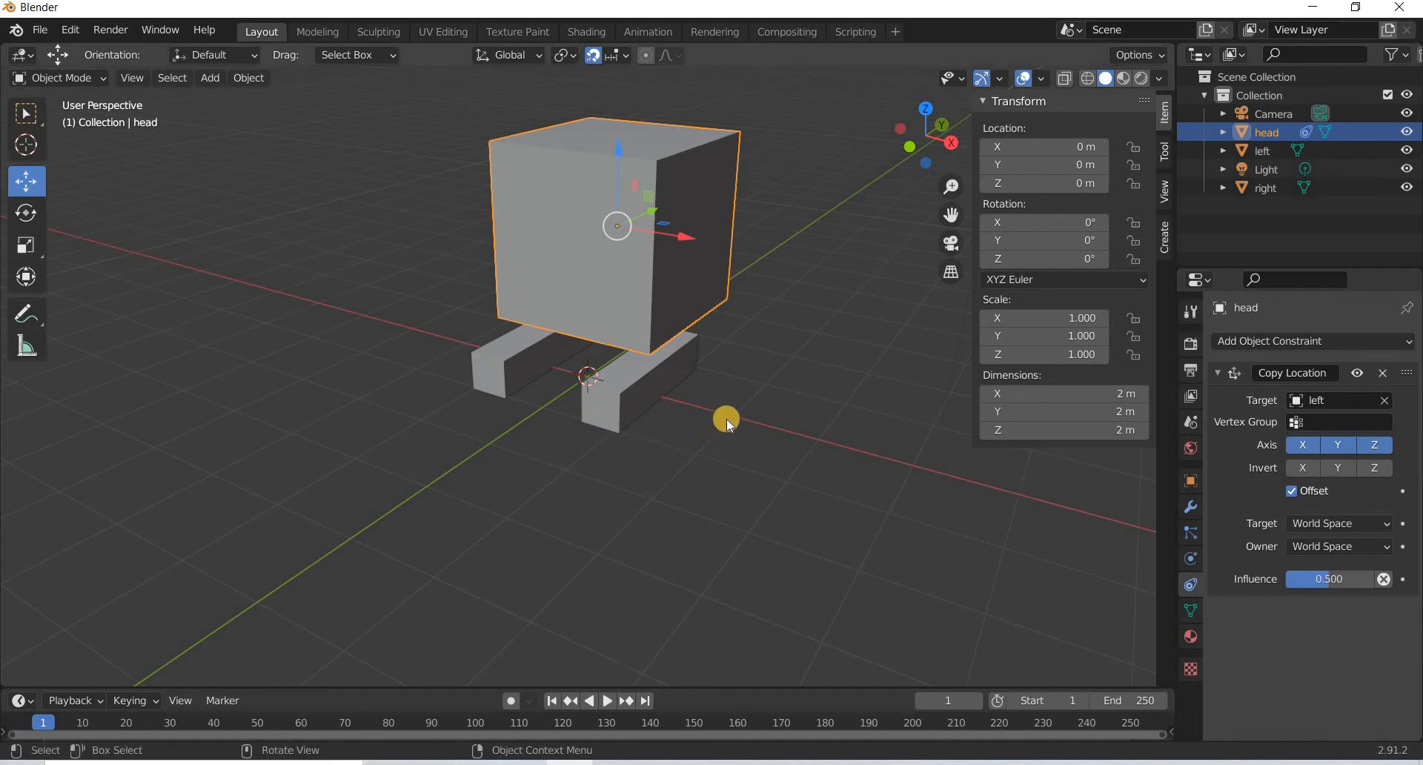
drag(726, 422, 720, 367)
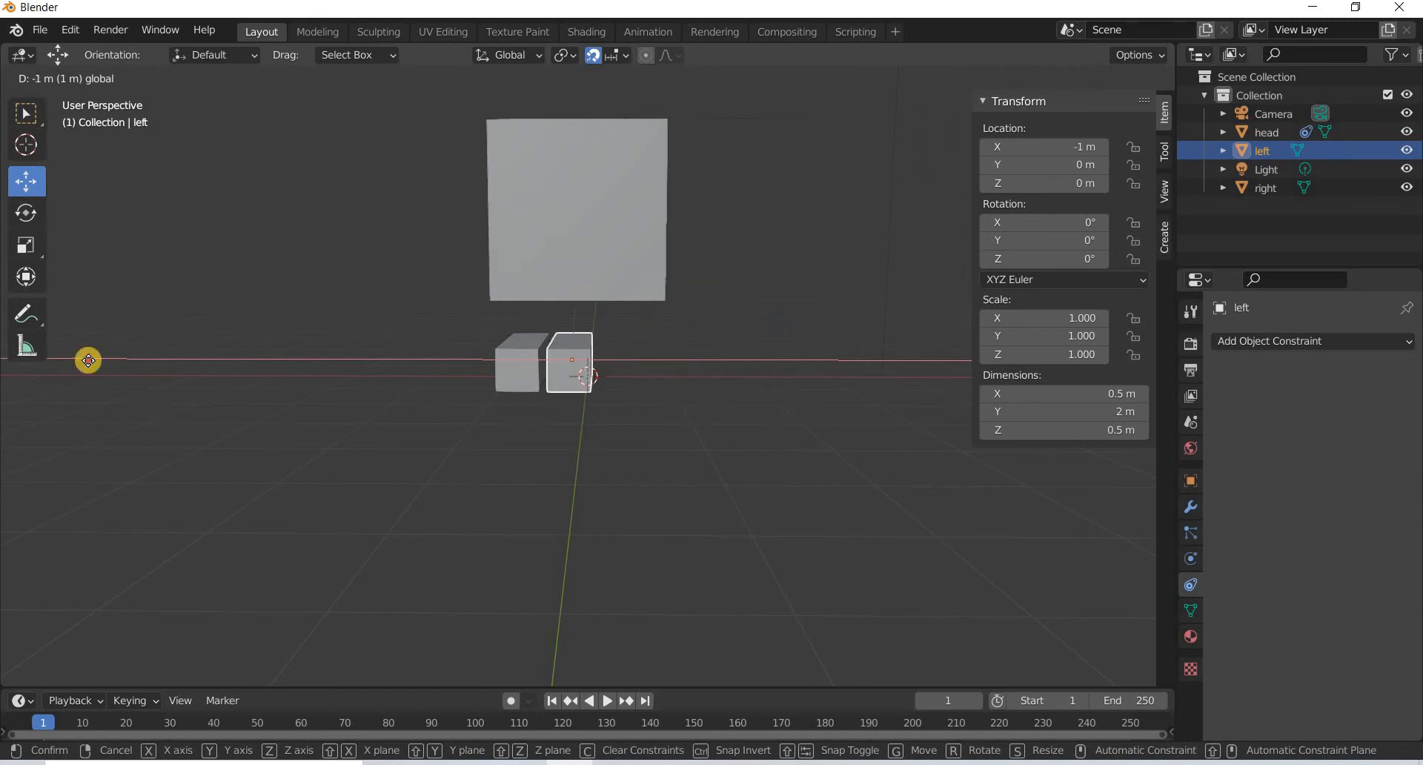
mouse_move(836, 413)
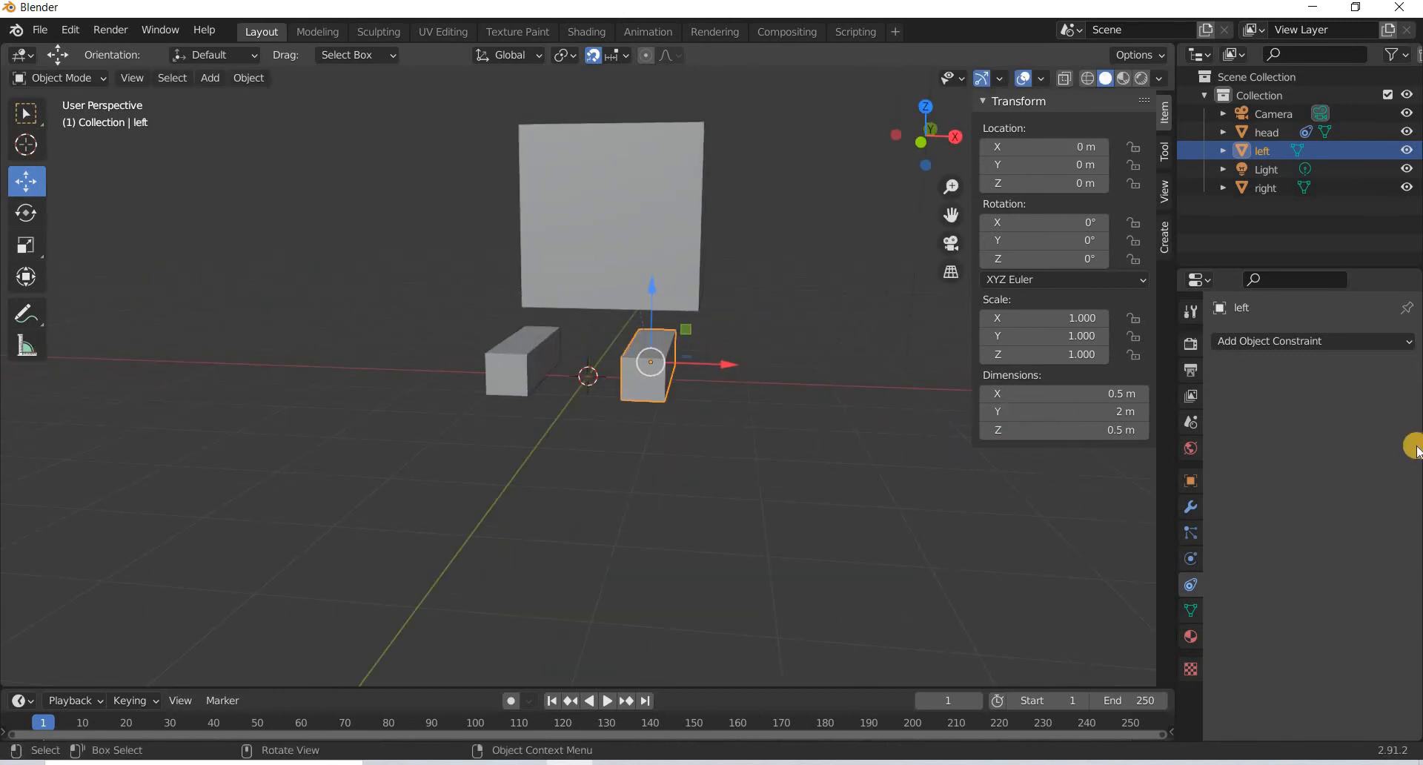
Add a second Copy Location constraint targeting right, with Offset enabled and influence 0.5.
click(1310, 341)
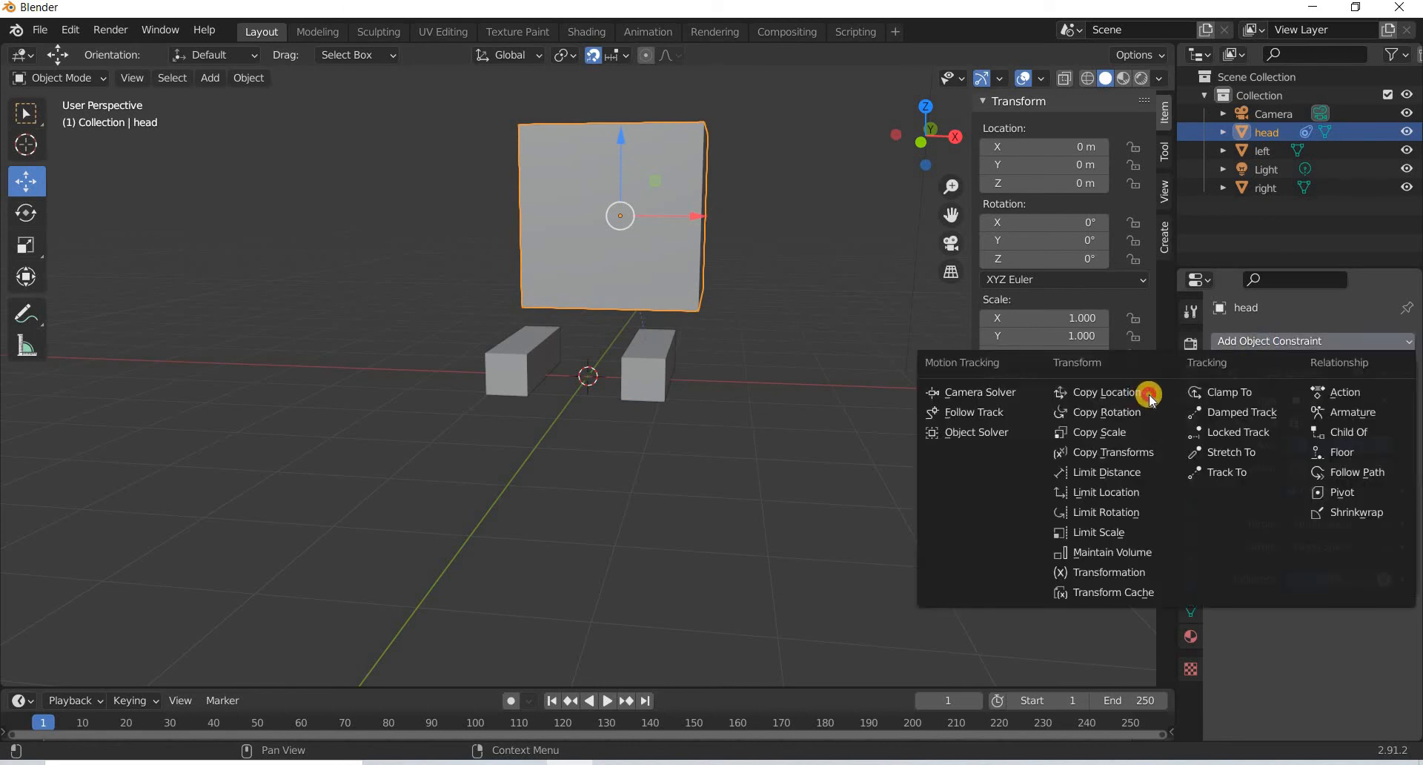
click(1102, 391)
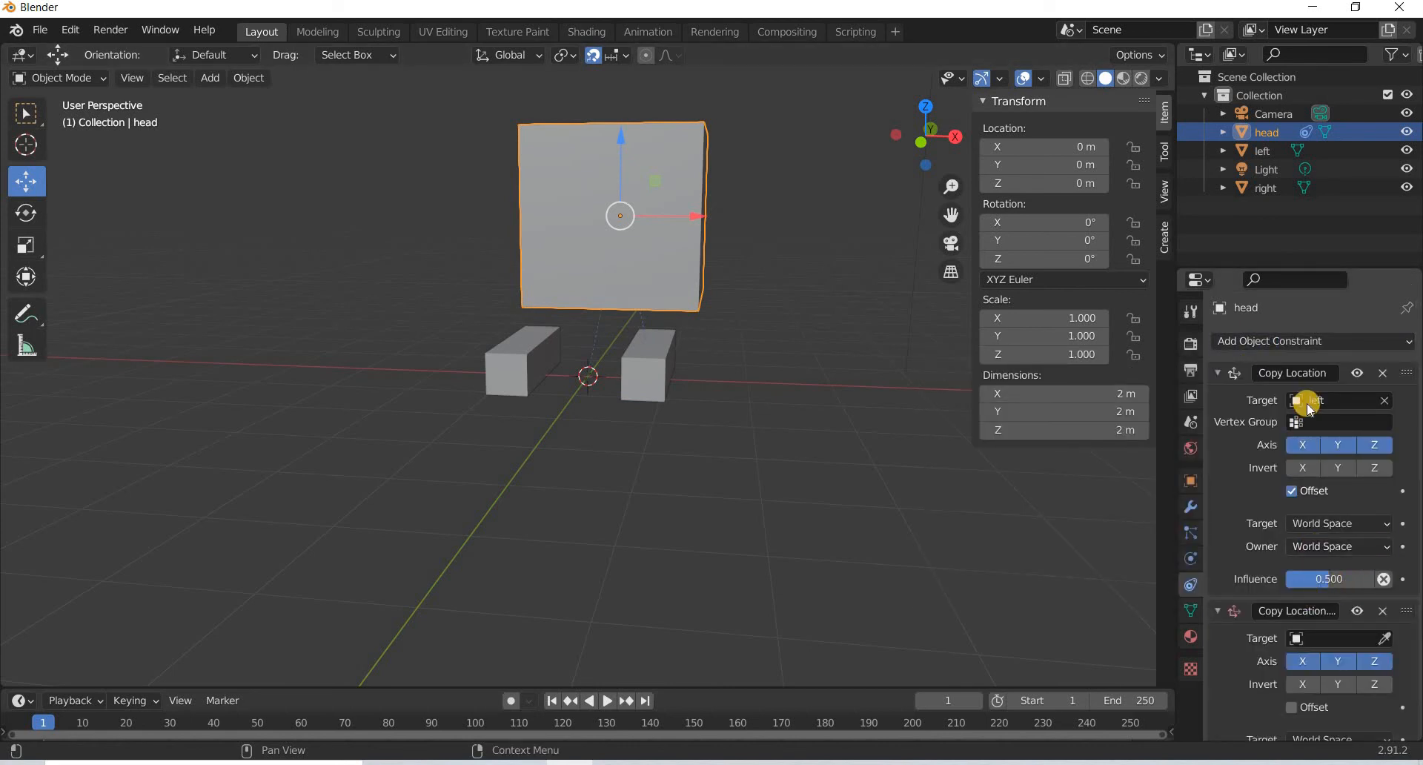
click(1333, 401)
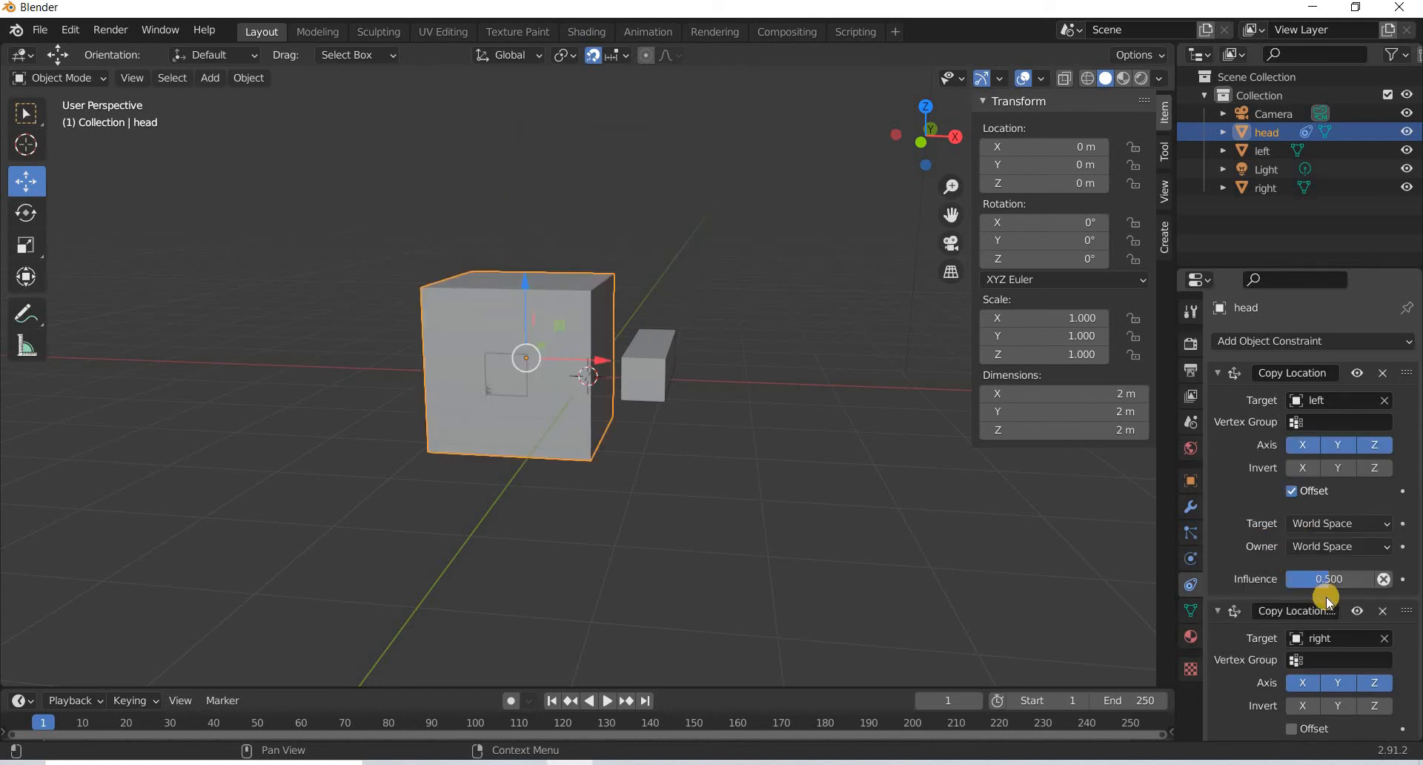
scroll(down, 3)
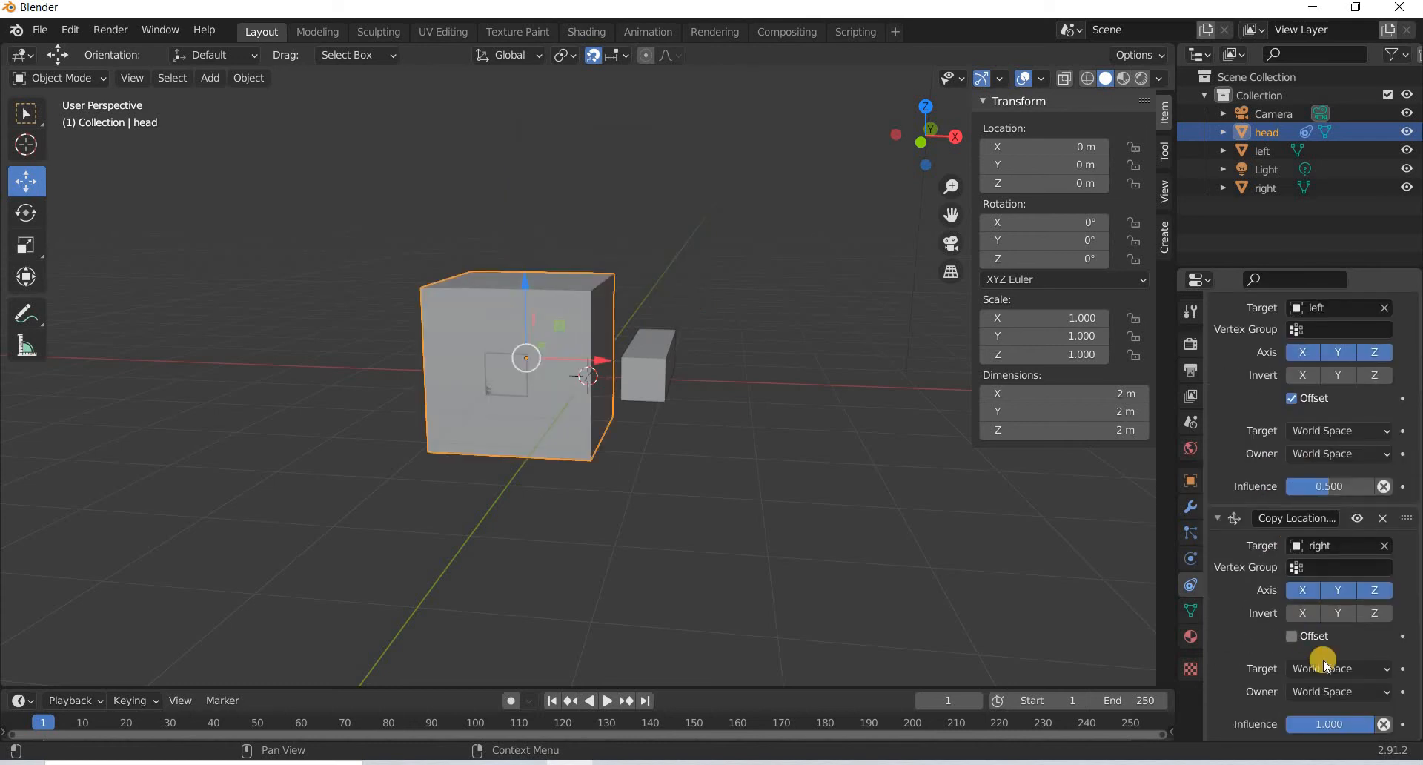
click(1292, 634)
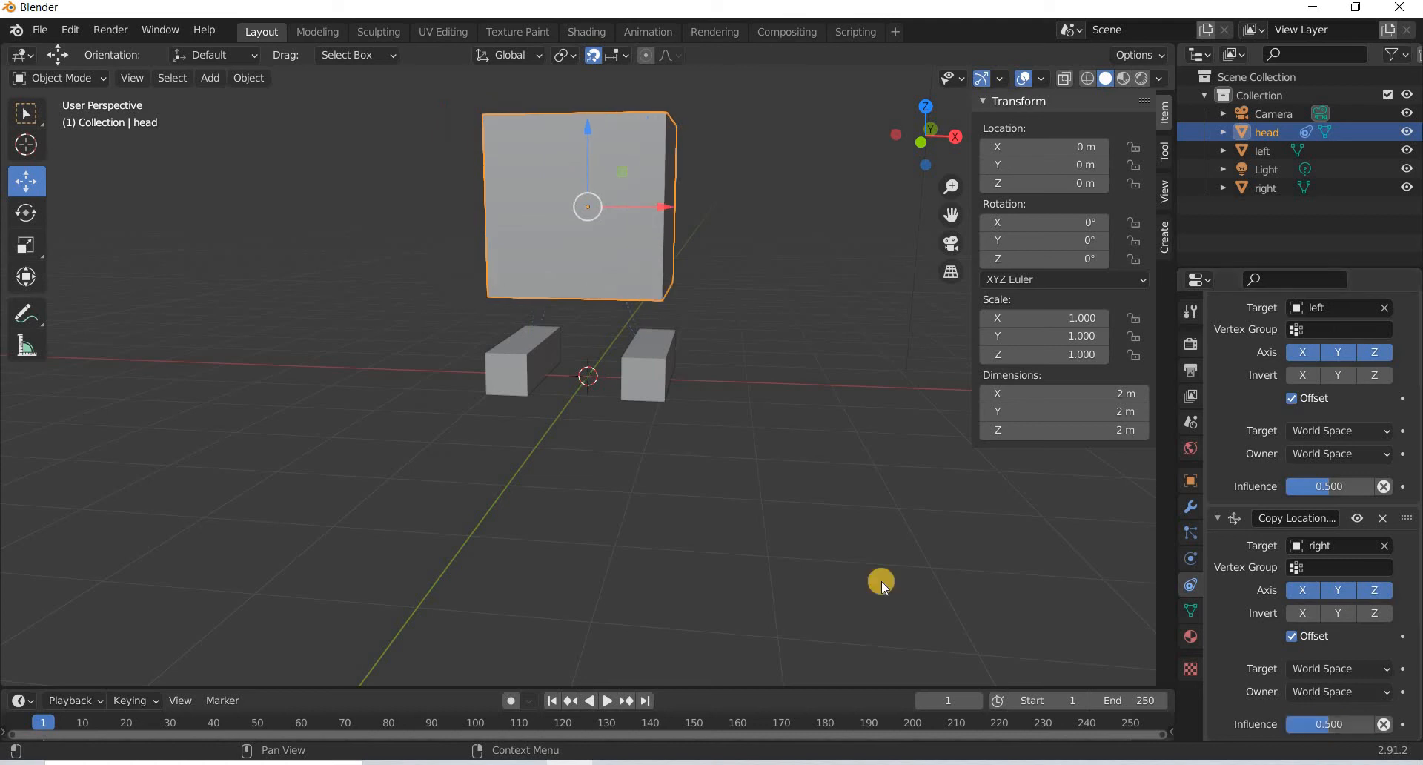
mouse_move(567, 380)
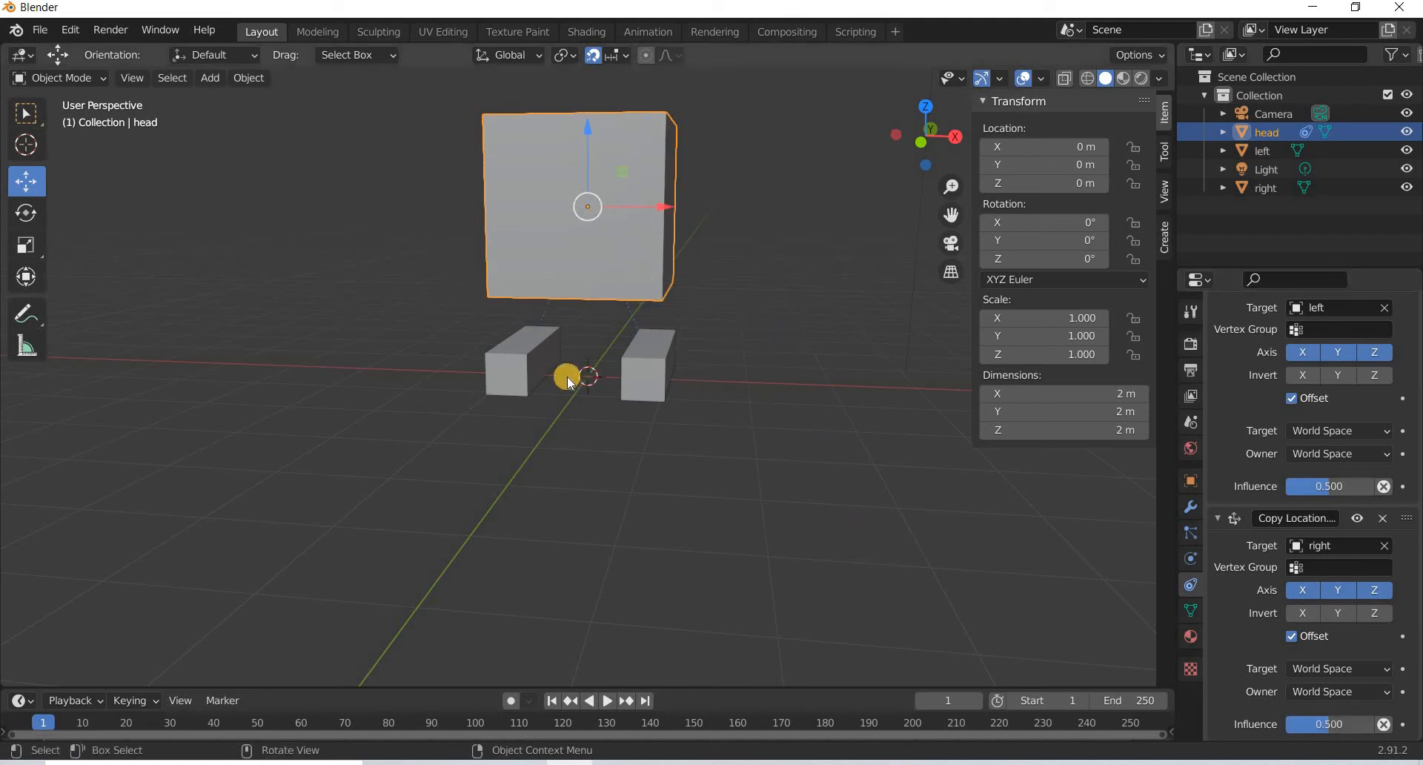
drag(581, 381, 616, 390)
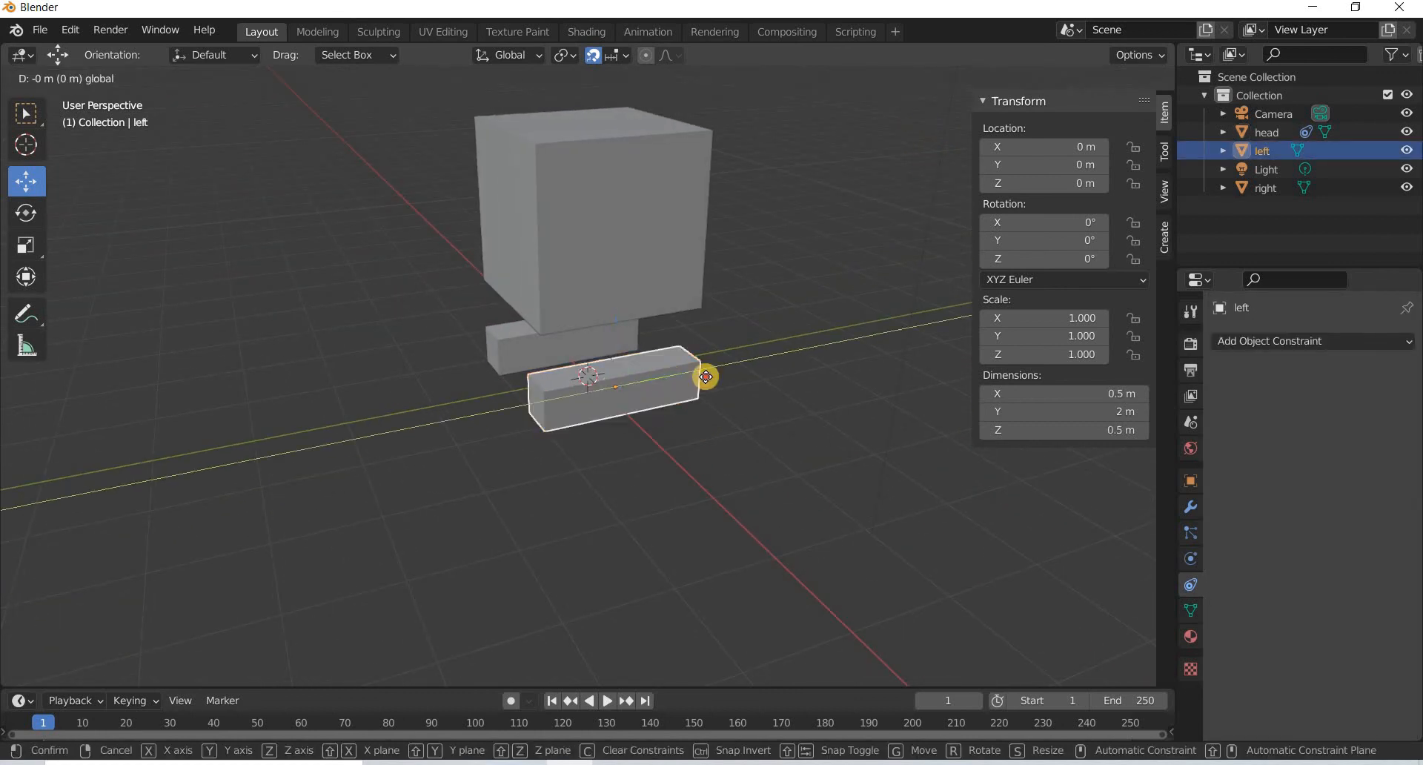
click(623, 314)
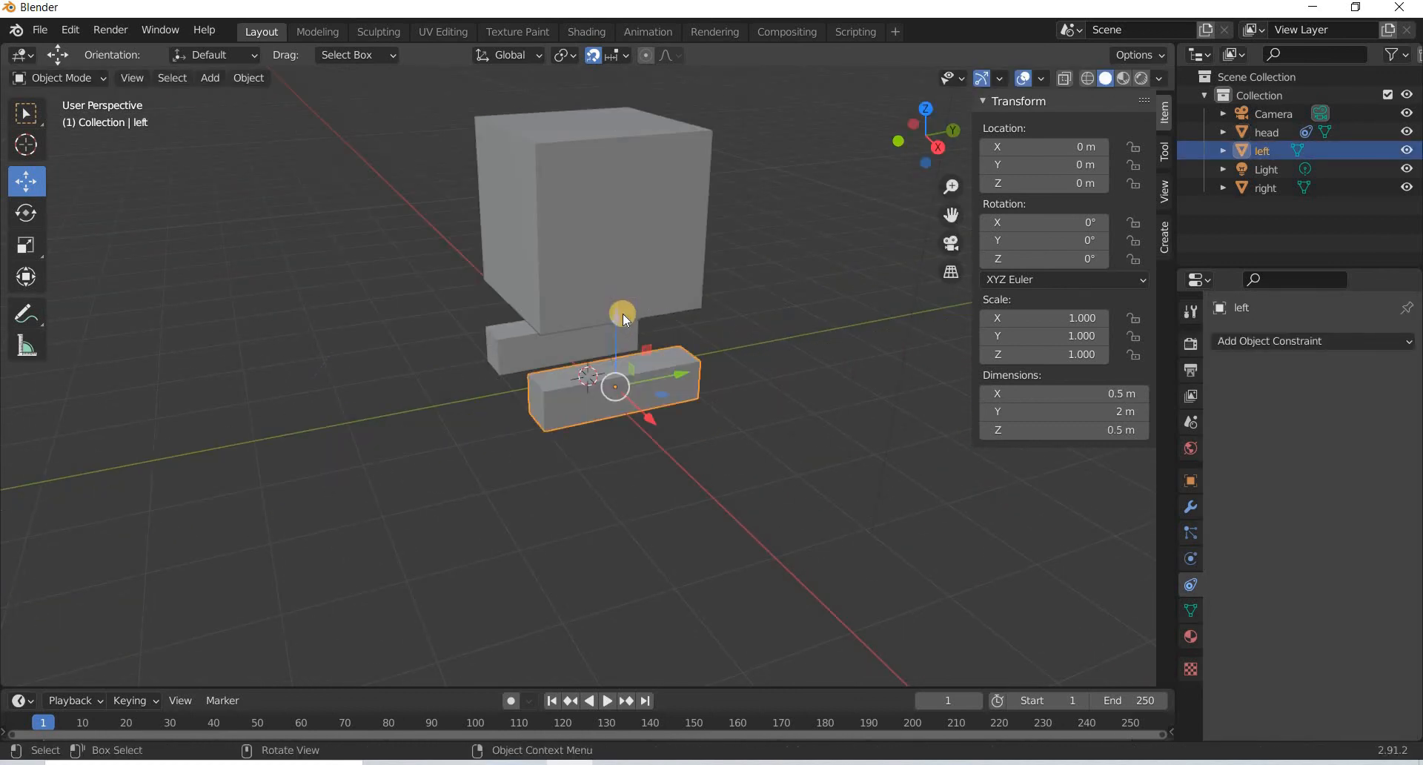
drag(623, 314, 645, 227)
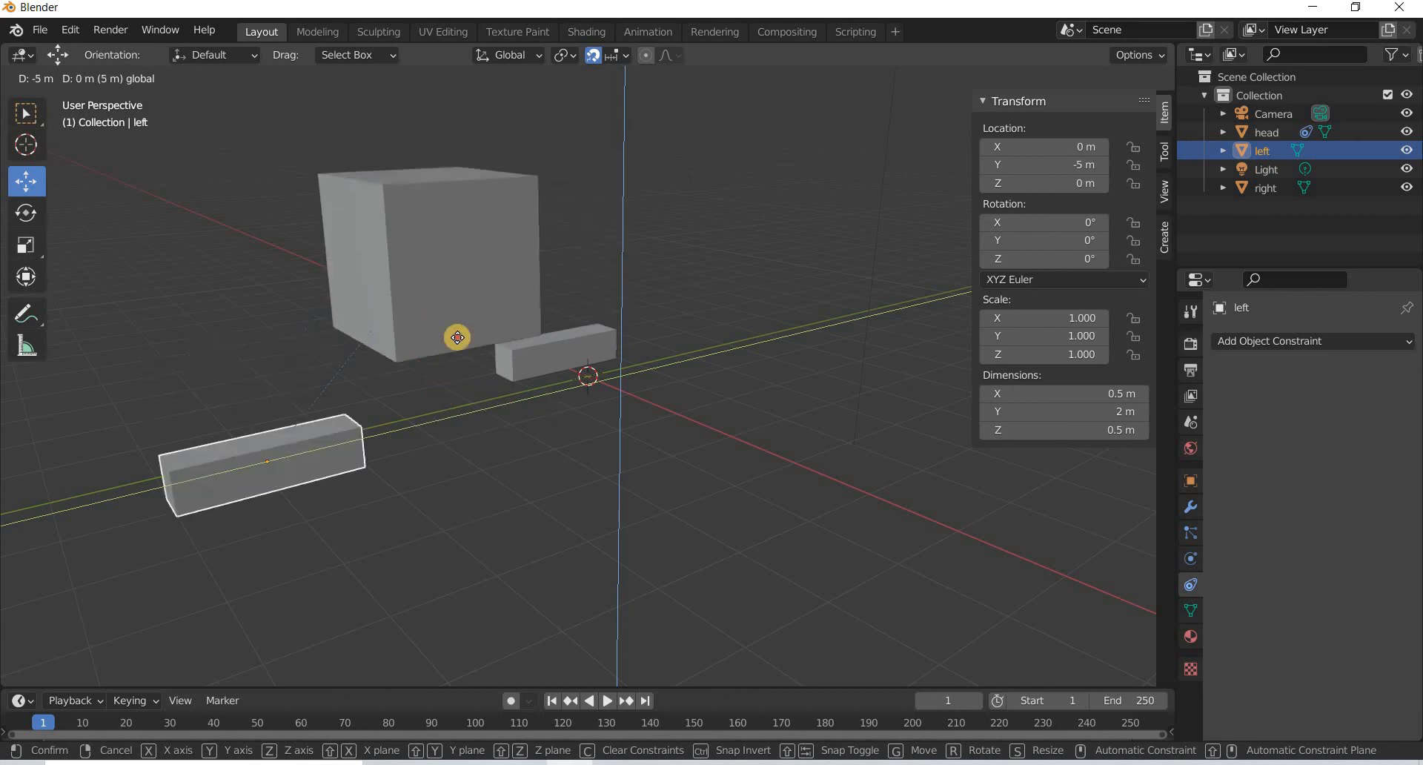
mouse_move(922, 225)
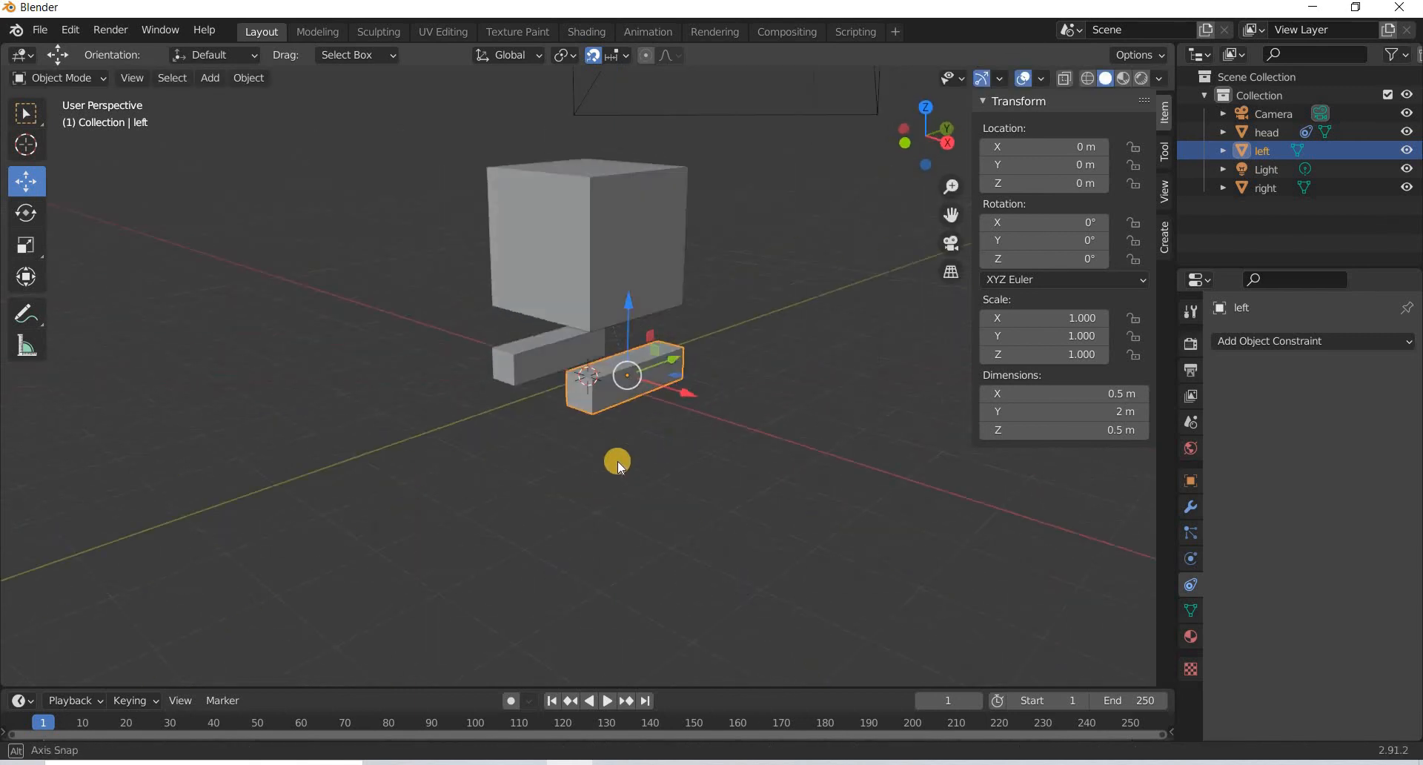
drag(617, 467, 617, 495)
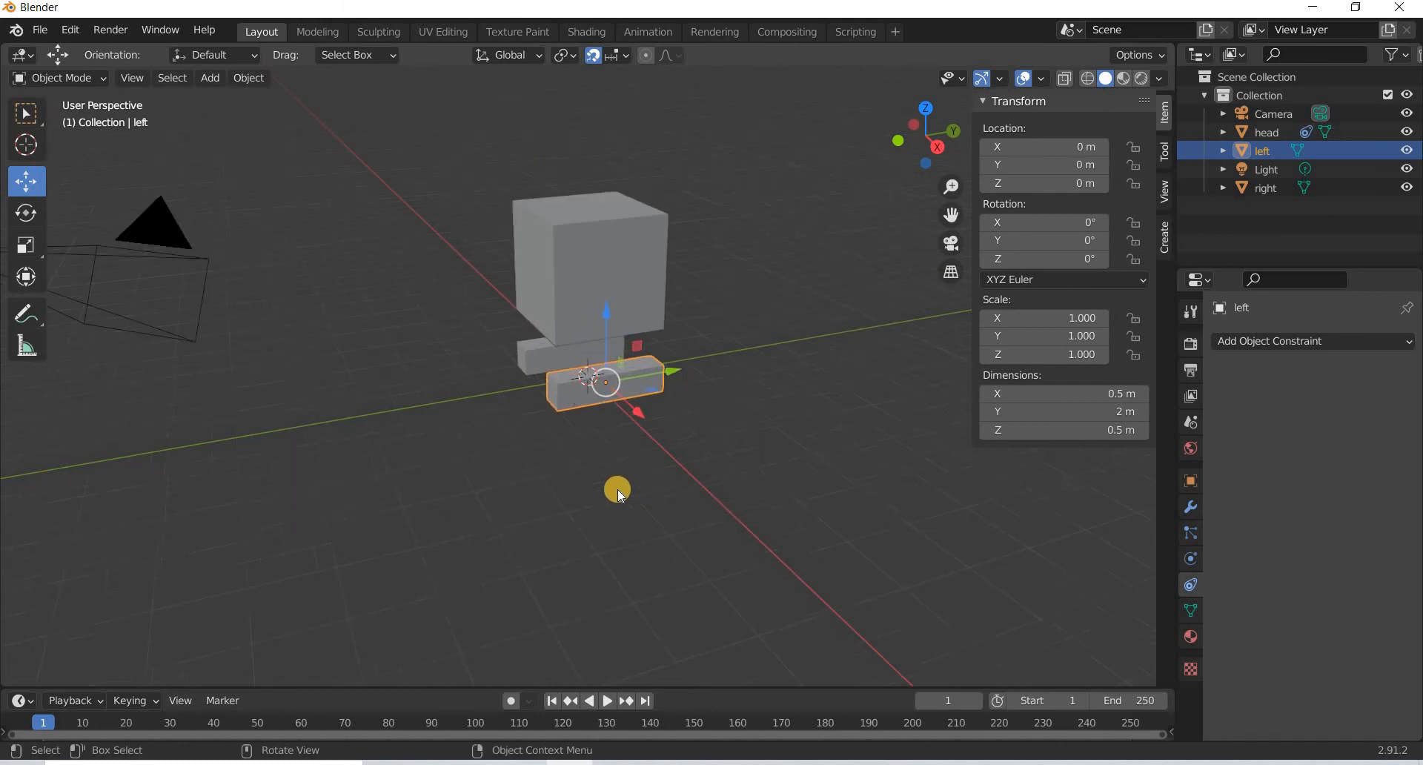
drag(616, 494, 771, 444)
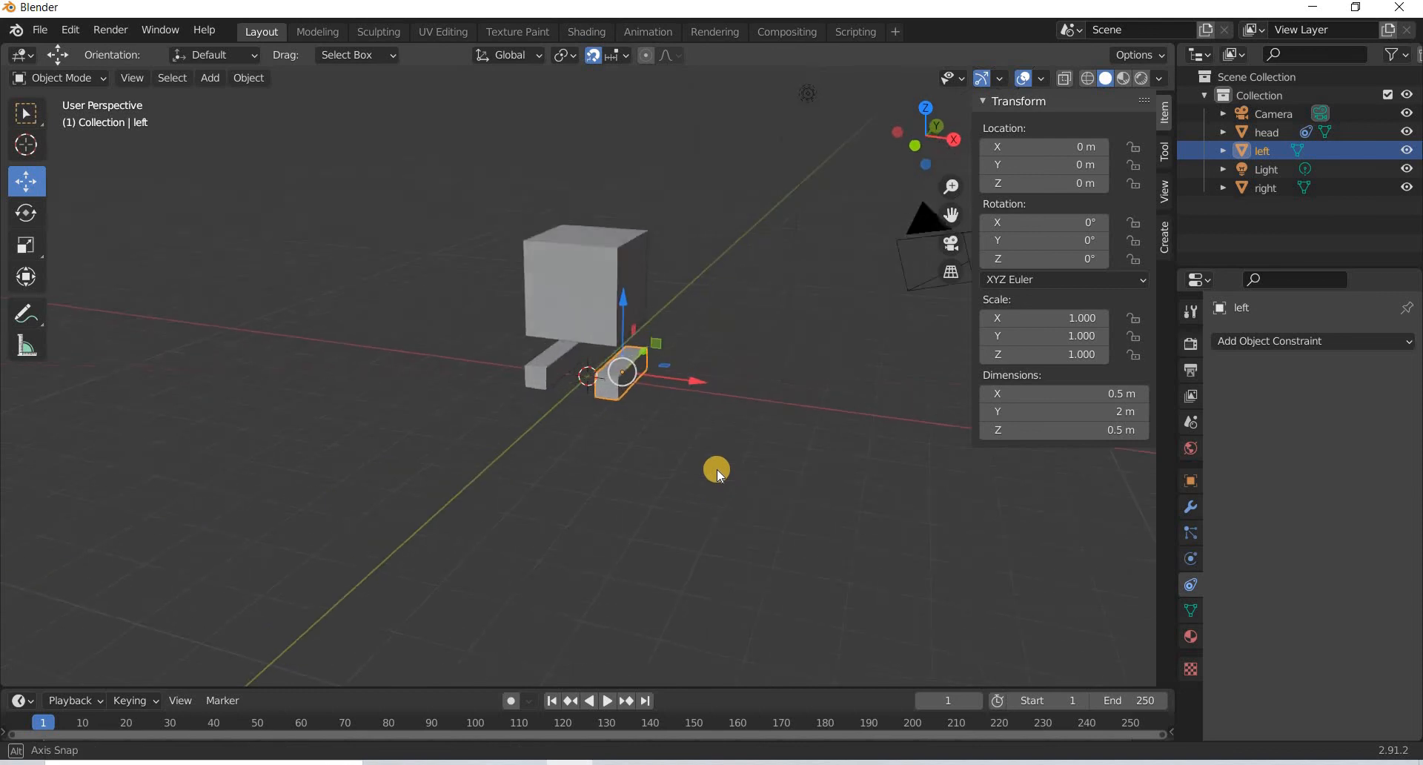
drag(717, 471, 775, 504)
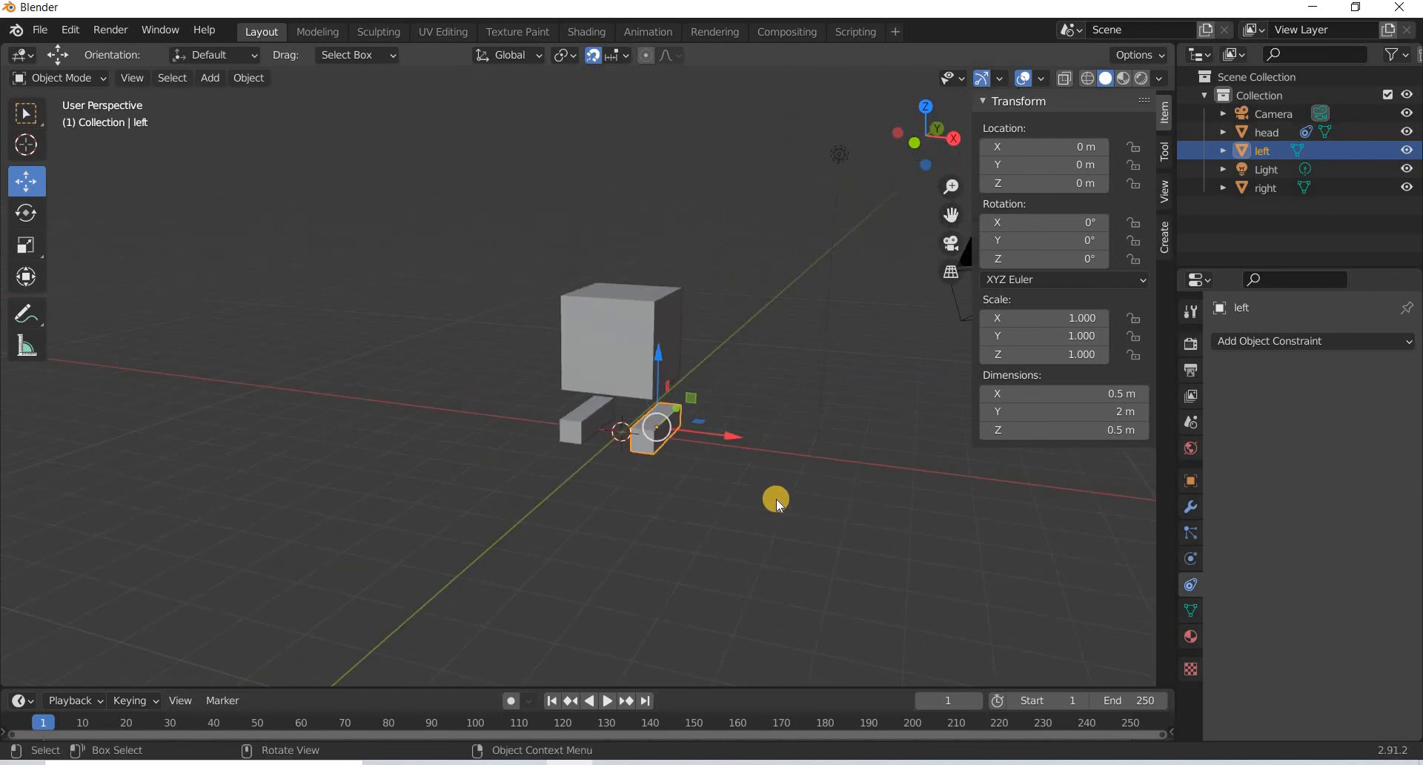
mouse_move(771, 500)
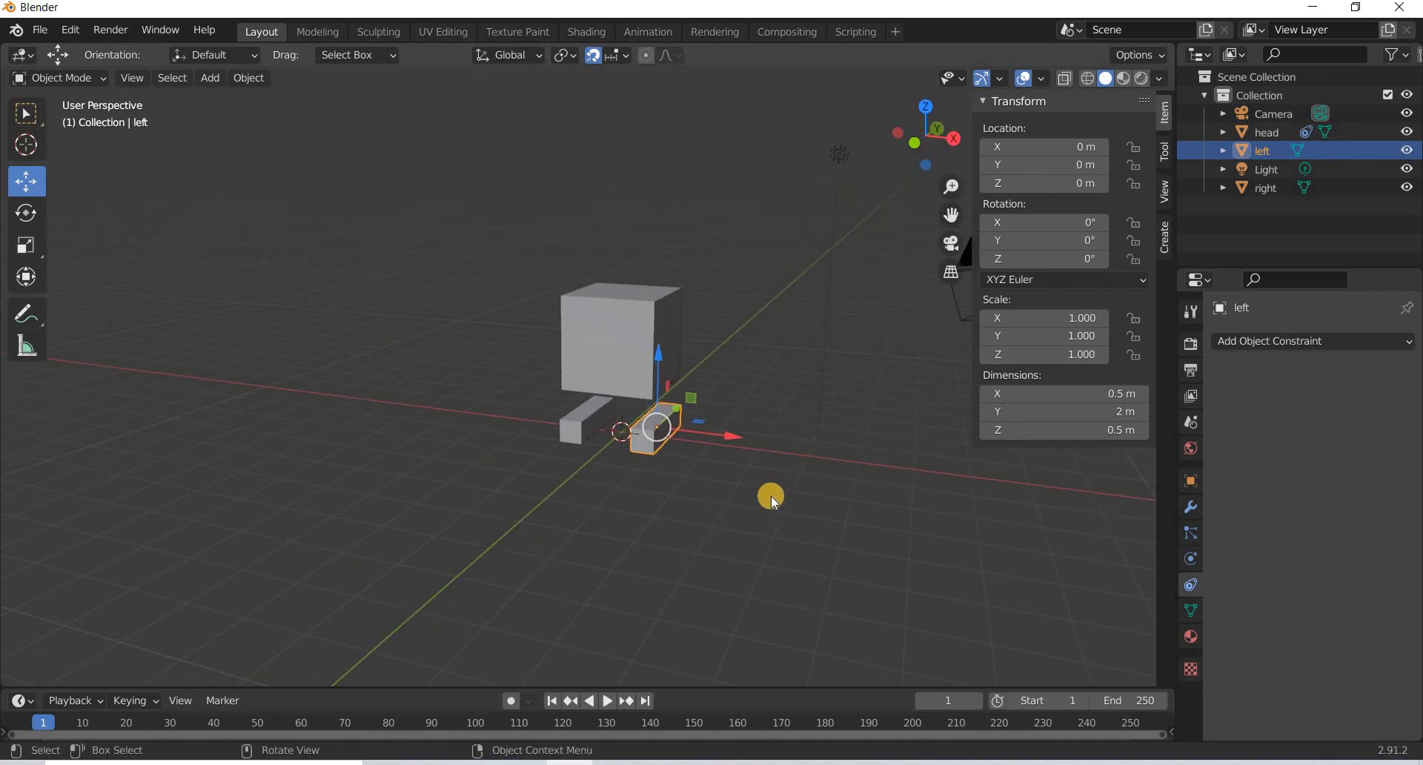